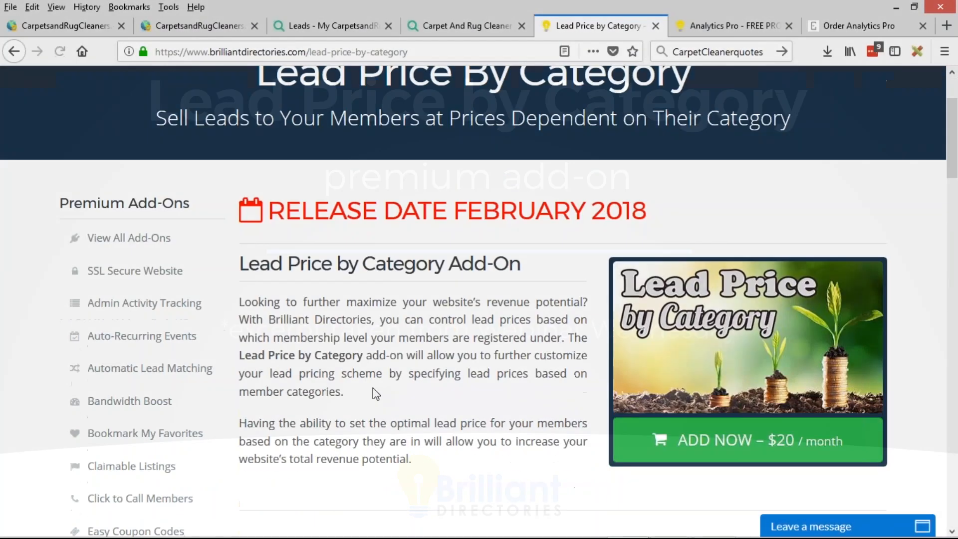
- Show Finance > Manage Products in admin, highlighting the $10.00 and $5.00 per-lead prices
{"action": "scroll", "scroll_direction": "up", "scroll_amount": 3}
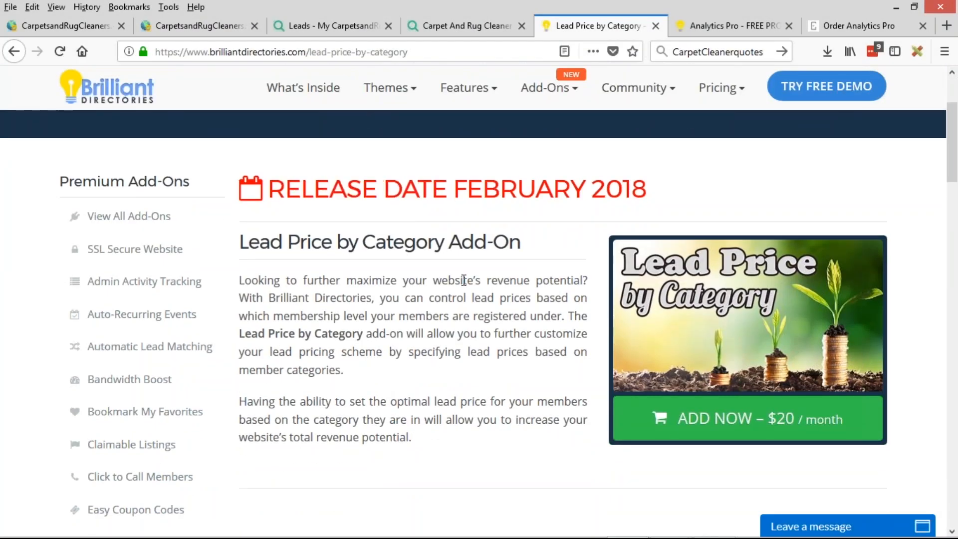
{"action": "scroll", "scroll_direction": "down", "scroll_amount": 3}
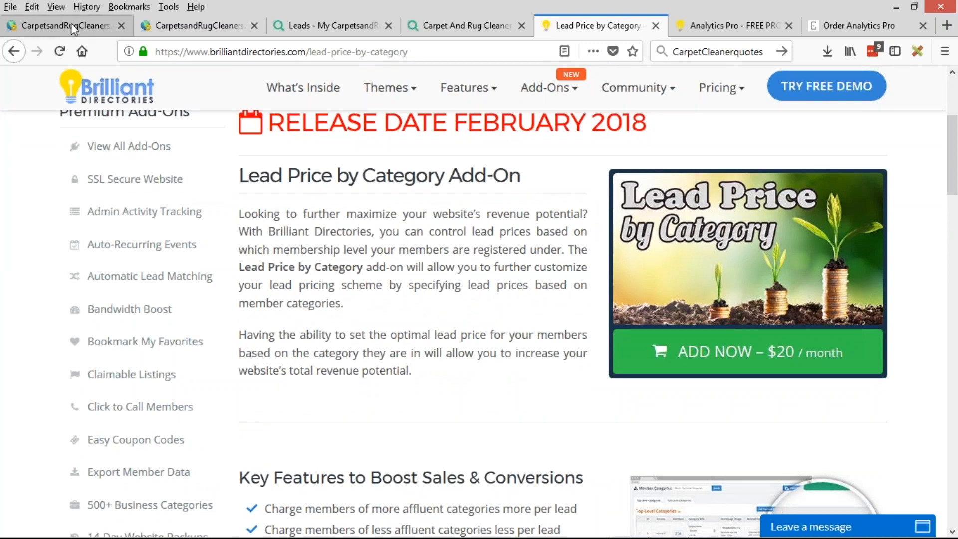
{"action": "left_click", "coordinate": [66, 26]}
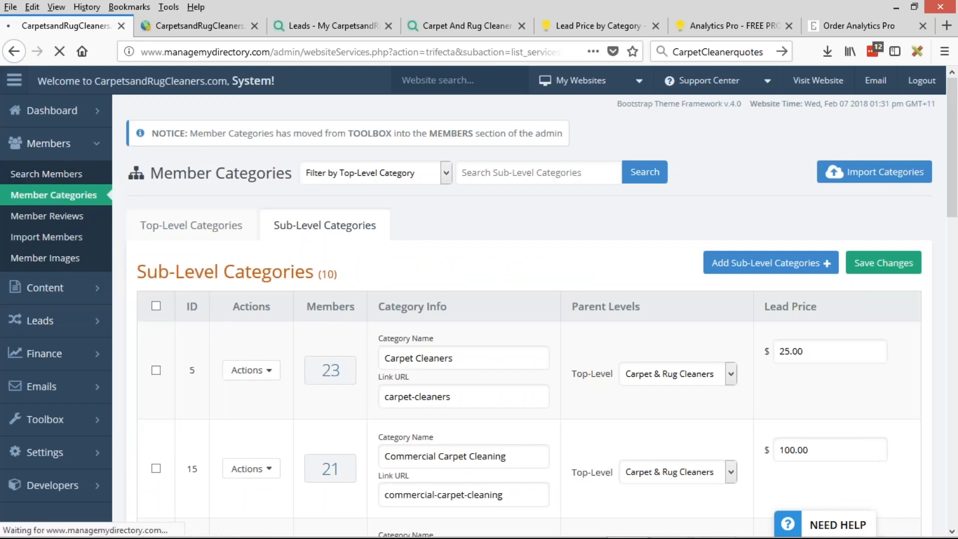
{"action": "left_click", "coordinate": [48, 270]}
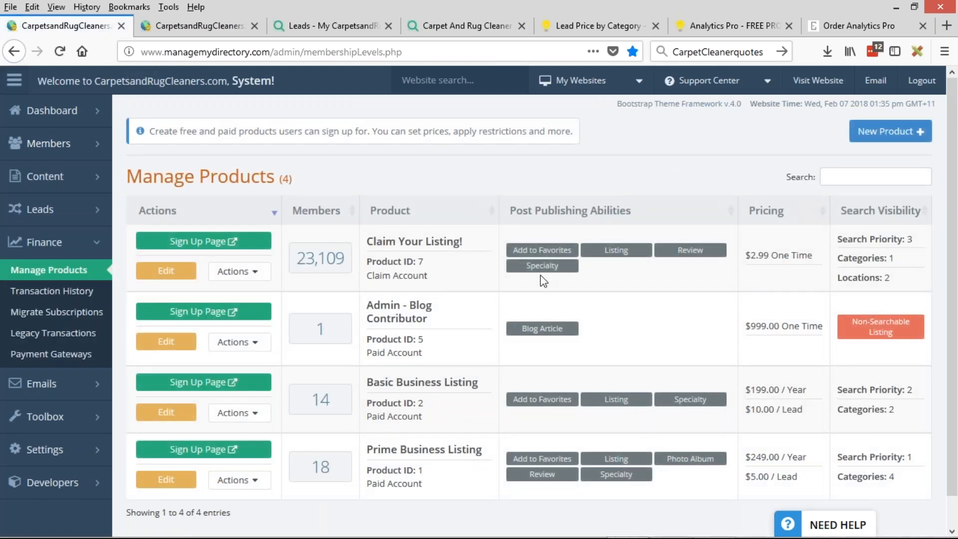
{"action": "mouse_move", "coordinate": [778, 342]}
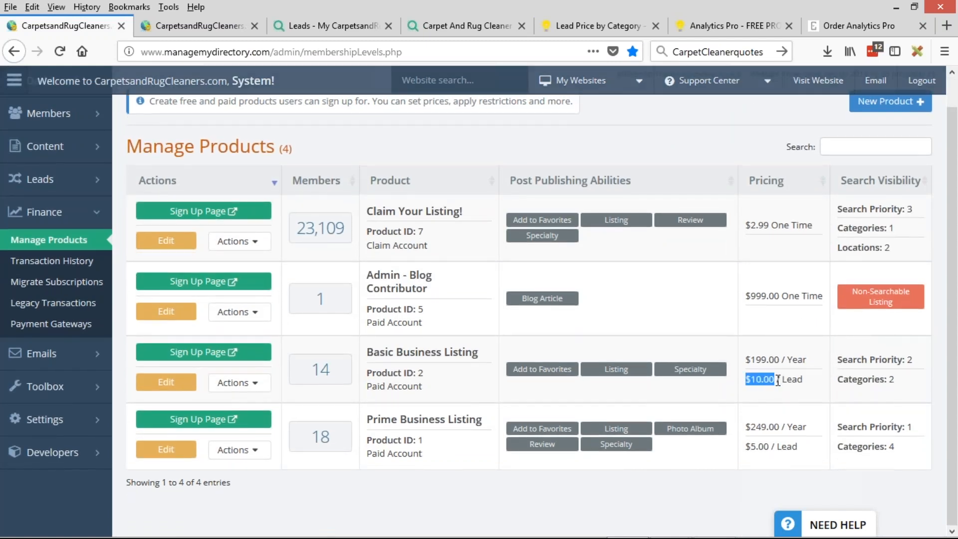
{"action": "double_click", "coordinate": [414, 352]}
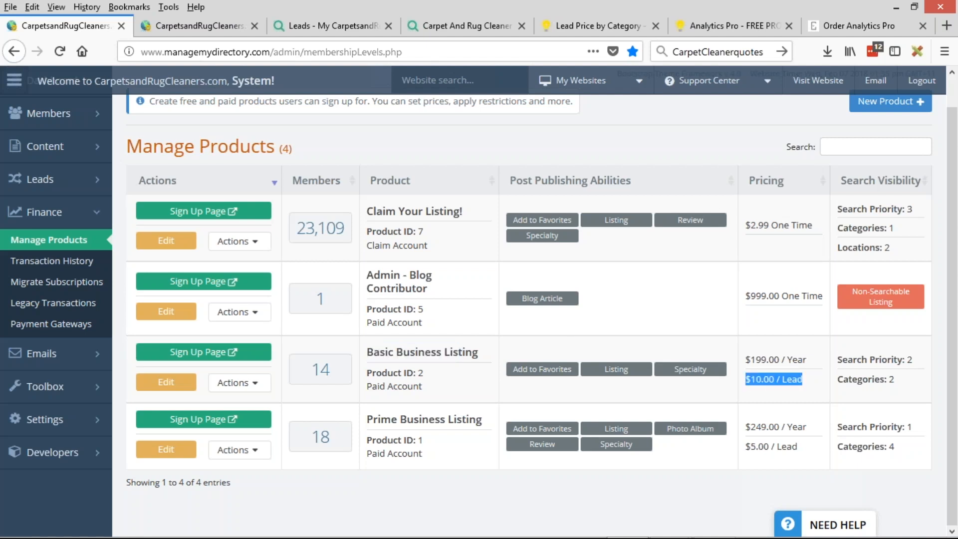
{"action": "double_click", "coordinate": [423, 419]}
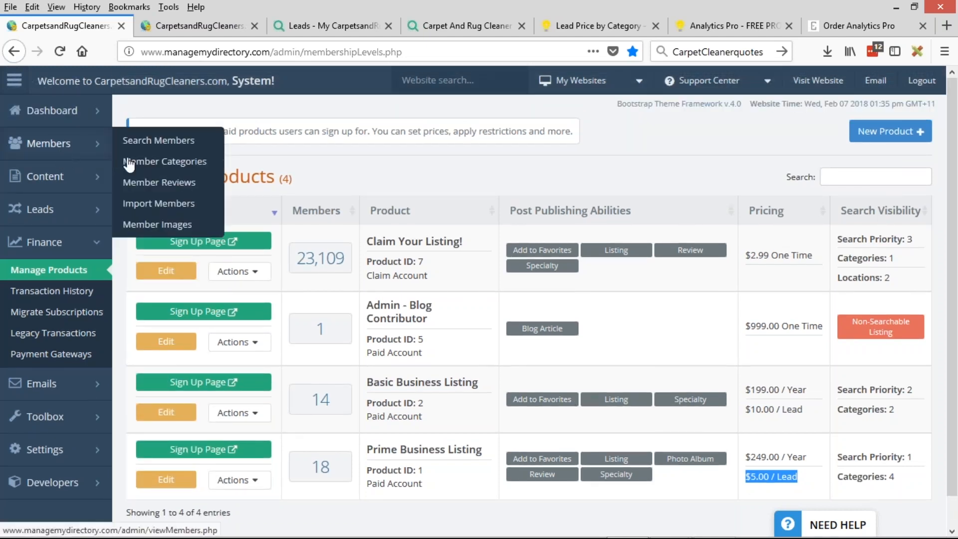
- Go to Members > Member Categories and switch to the Sub-Level Categories list
{"action": "left_click", "coordinate": [165, 160]}
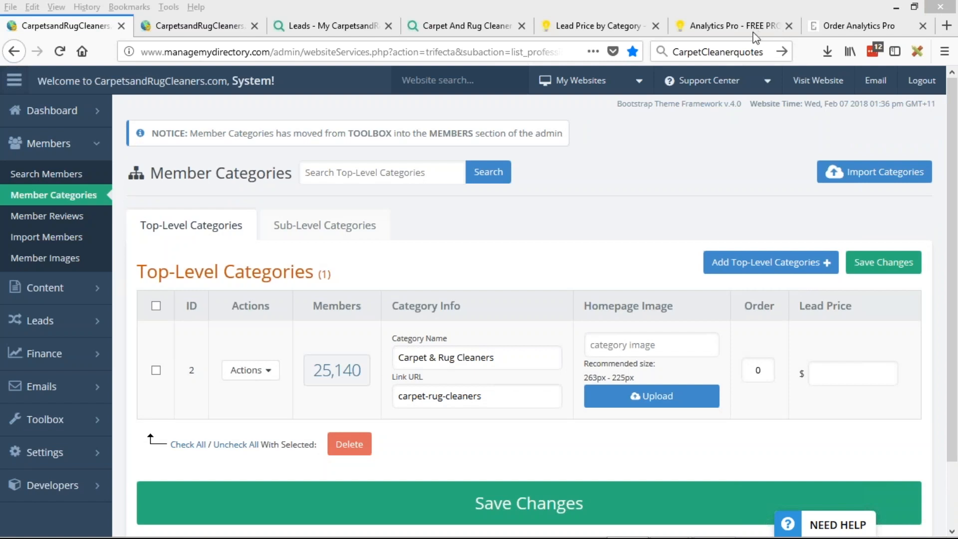
{"action": "left_click", "coordinate": [324, 225]}
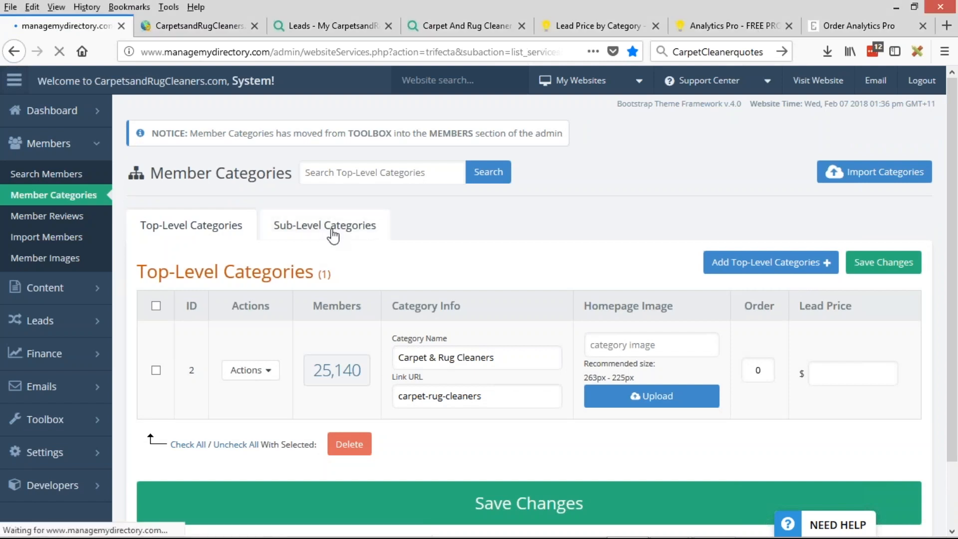
- Save a lead price of 500 on the Mattress Cleaning sub-category, then return to the public site
{"action": "left_click", "coordinate": [324, 225]}
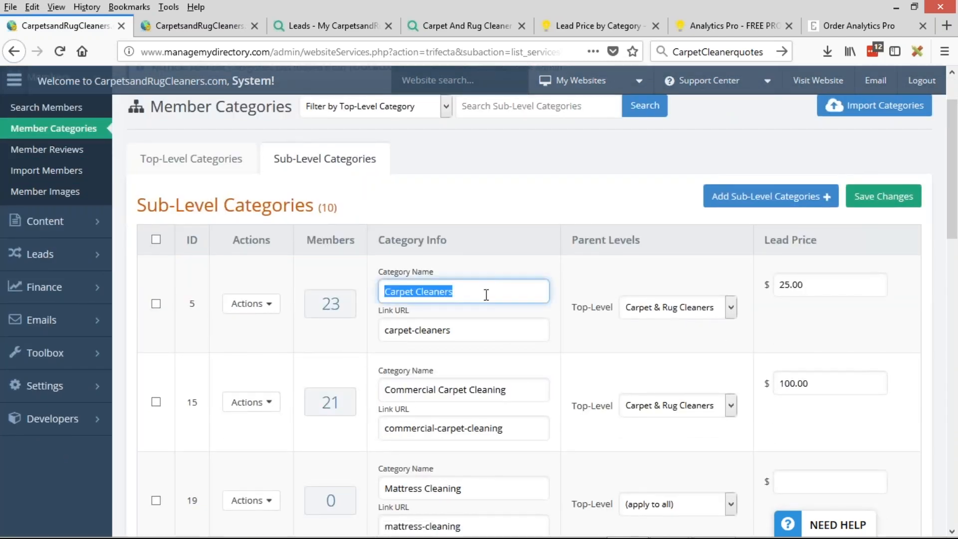
{"action": "scroll", "scroll_direction": "down", "scroll_amount": 3}
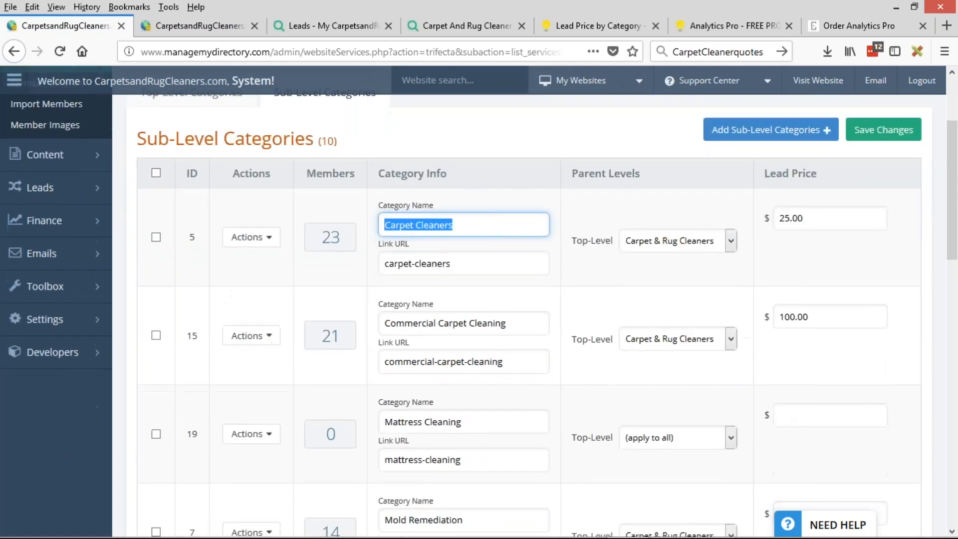
{"action": "mouse_move", "coordinate": [837, 319]}
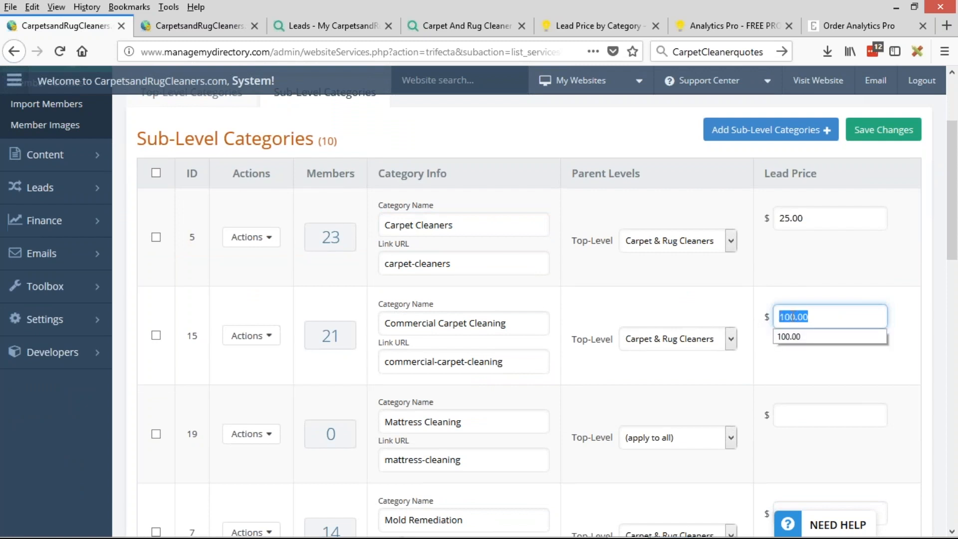
{"action": "left_click", "coordinate": [829, 218]}
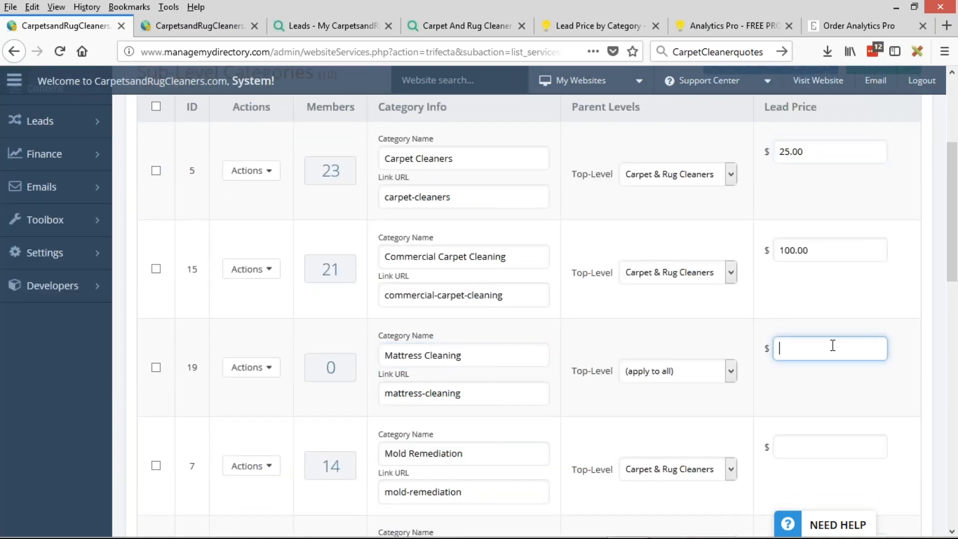
{"action": "type", "text": "500"}
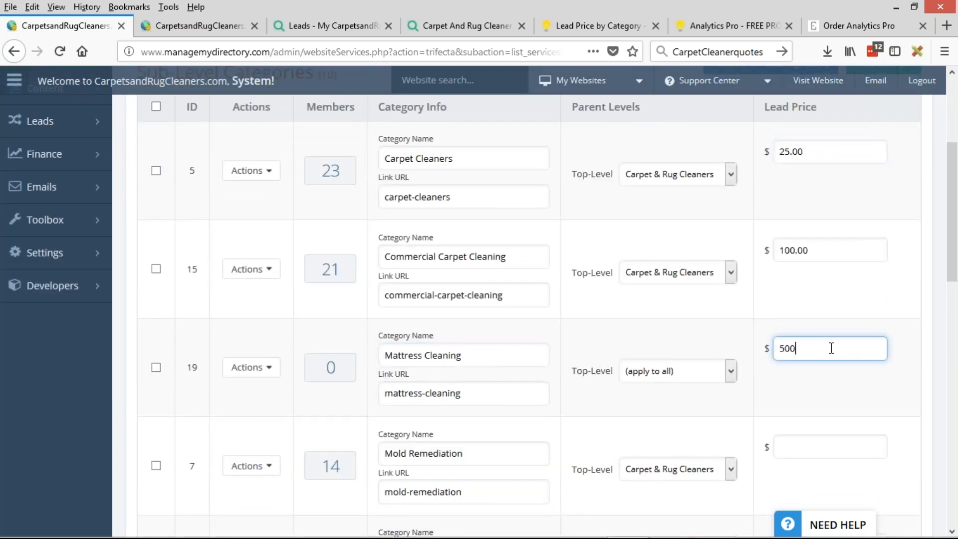
{"action": "left_click", "coordinate": [883, 196]}
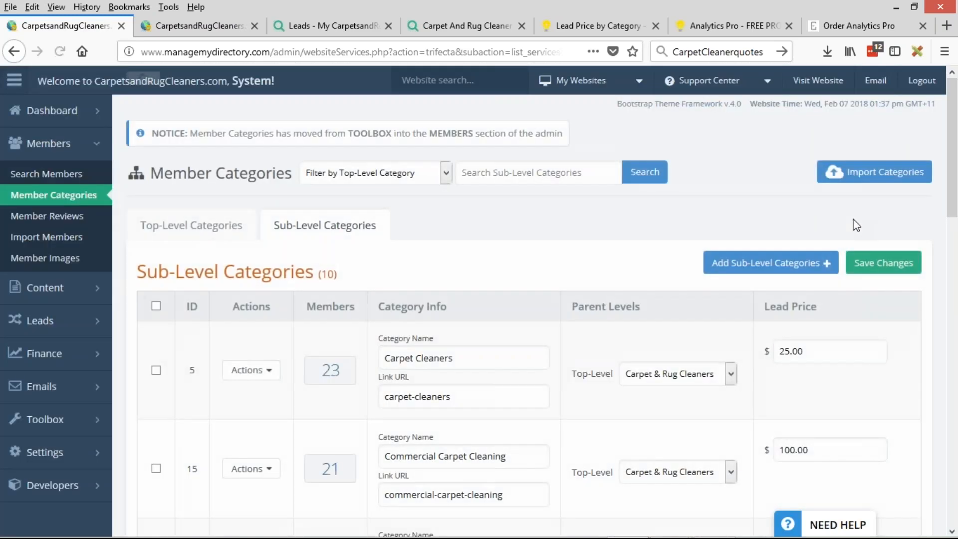
{"action": "scroll", "scroll_direction": "down", "scroll_amount": 3}
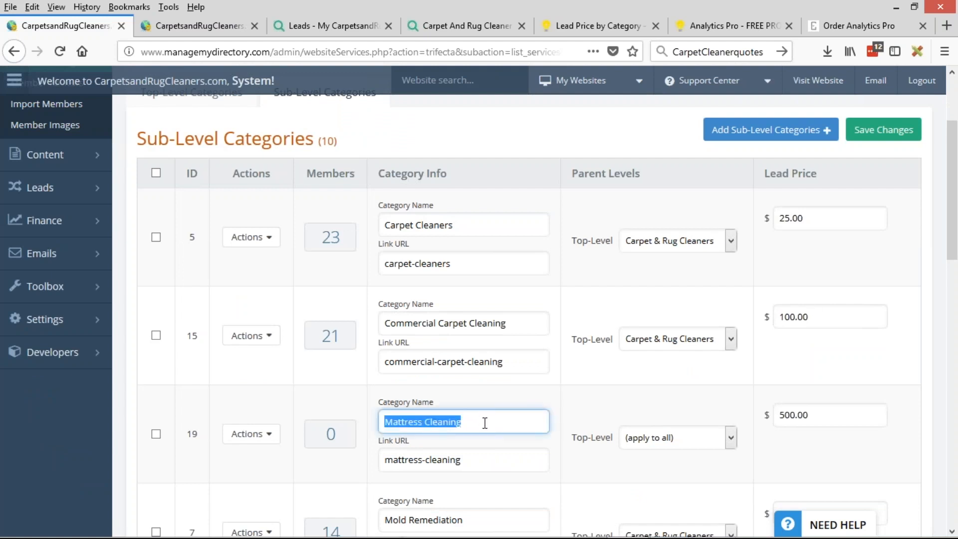
{"action": "left_click", "coordinate": [331, 26]}
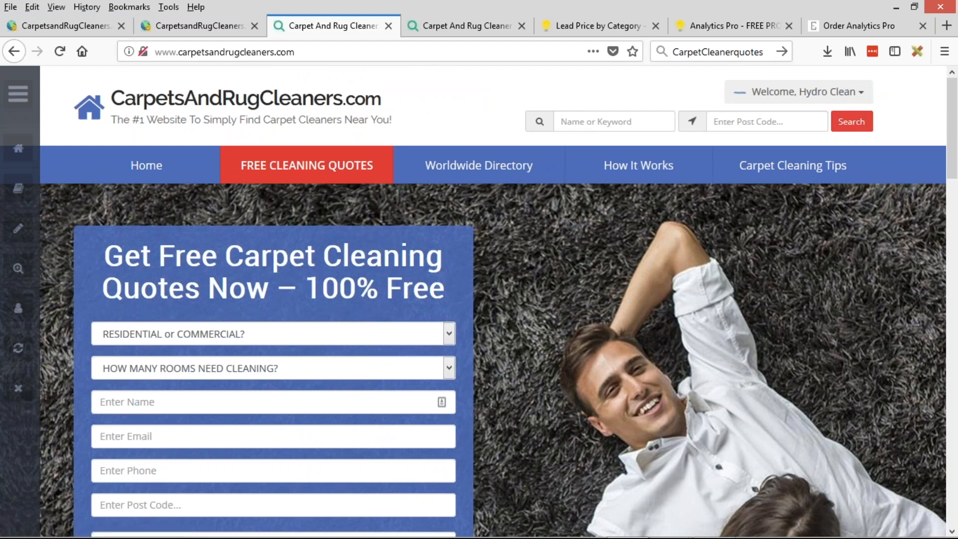
- Set the quote request to Residential with 2 Rooms to clean
{"action": "scroll", "scroll_direction": "down", "scroll_amount": 3}
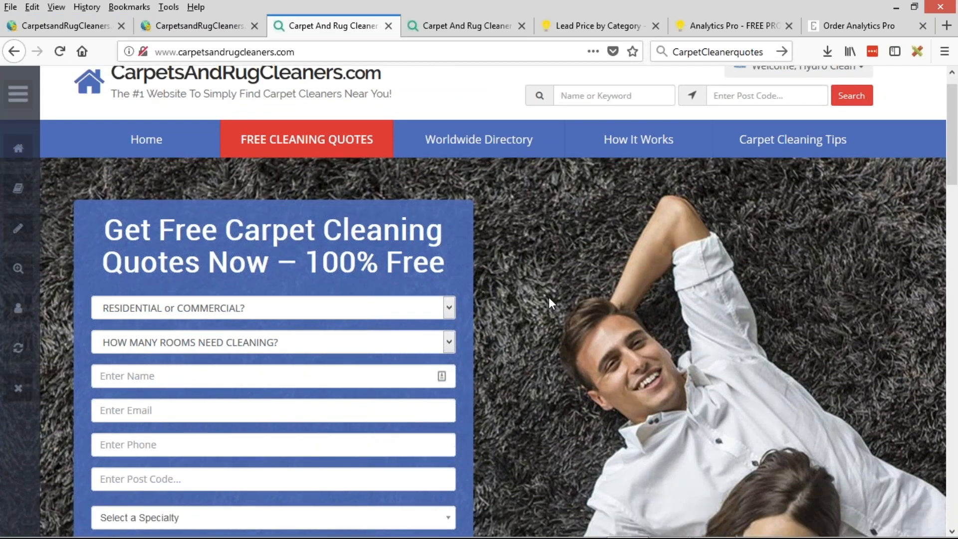
{"action": "left_click", "coordinate": [271, 308]}
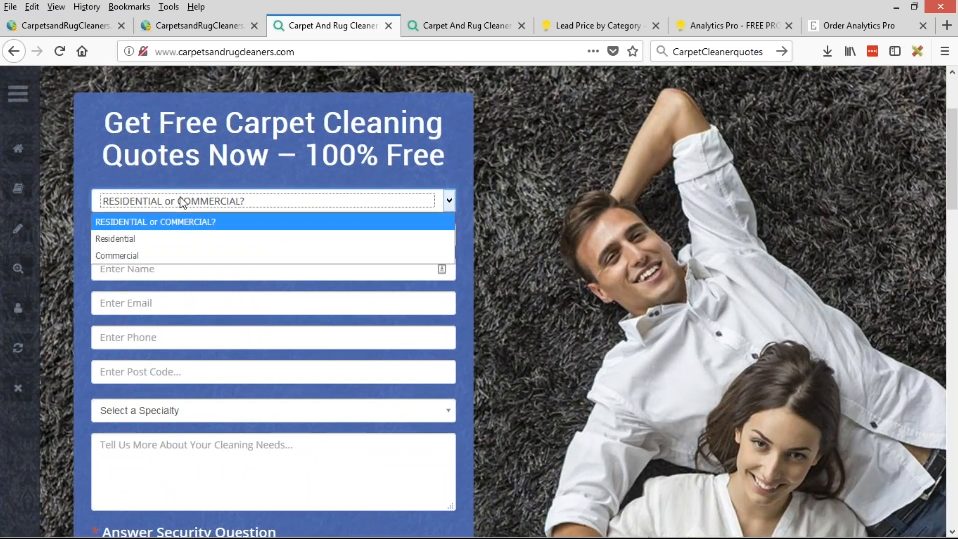
{"action": "left_click", "coordinate": [113, 238]}
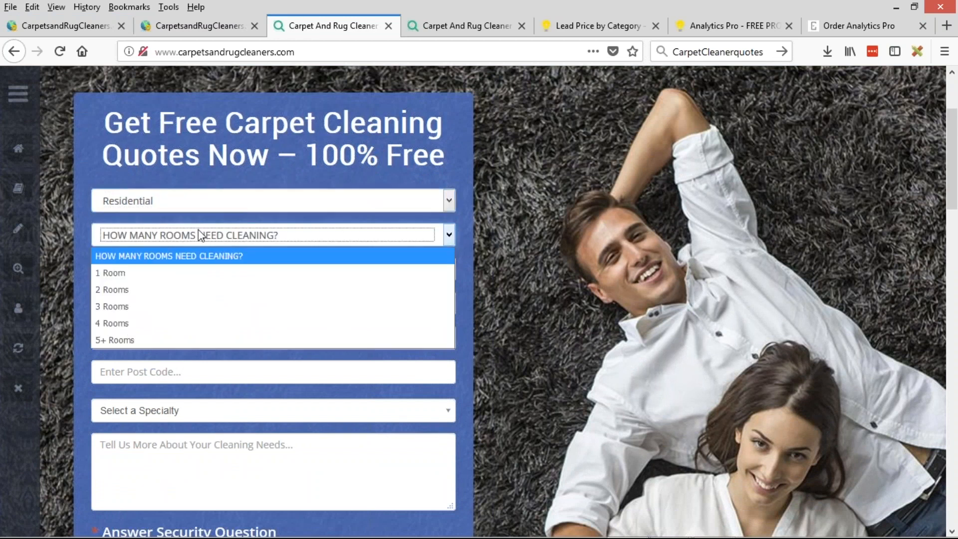
{"action": "left_click", "coordinate": [112, 289]}
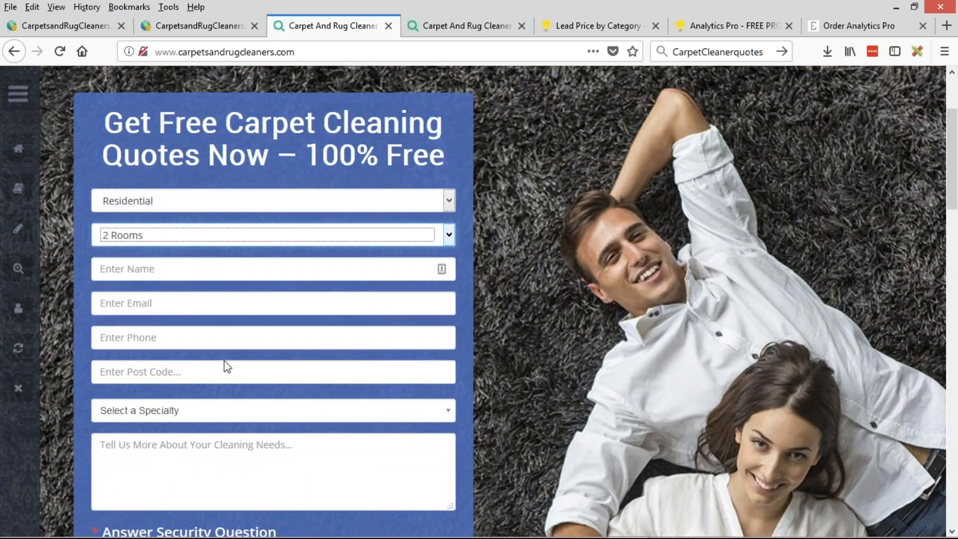
- Enter name Jason, email jason@, phone 310-5 and choose Colorado Springs as the location
{"action": "type", "text": "Jason"}
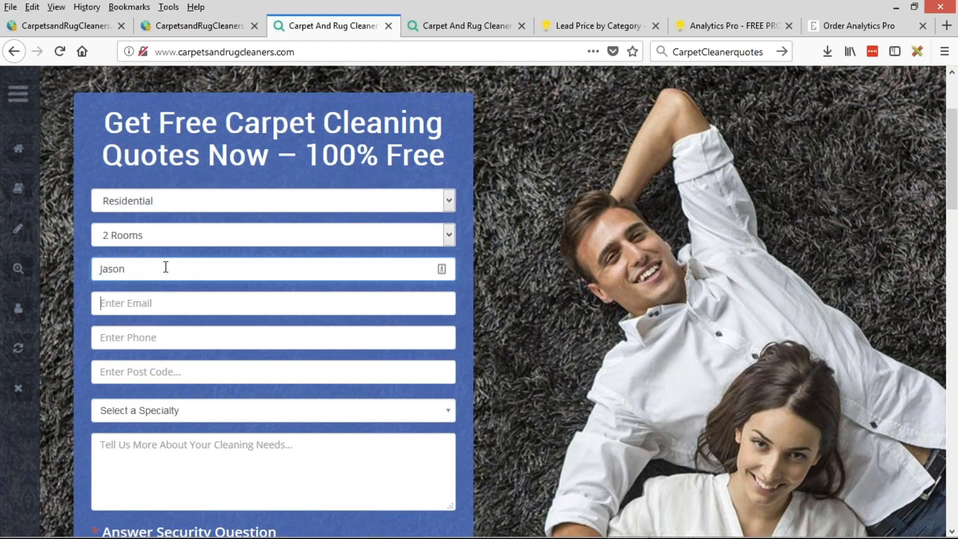
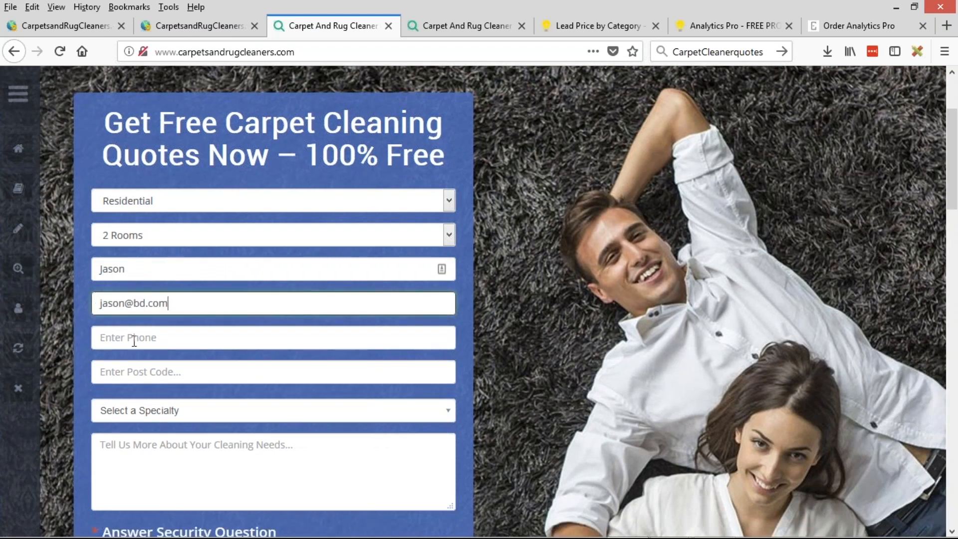
{"action": "type", "text": "310-555-5555"}
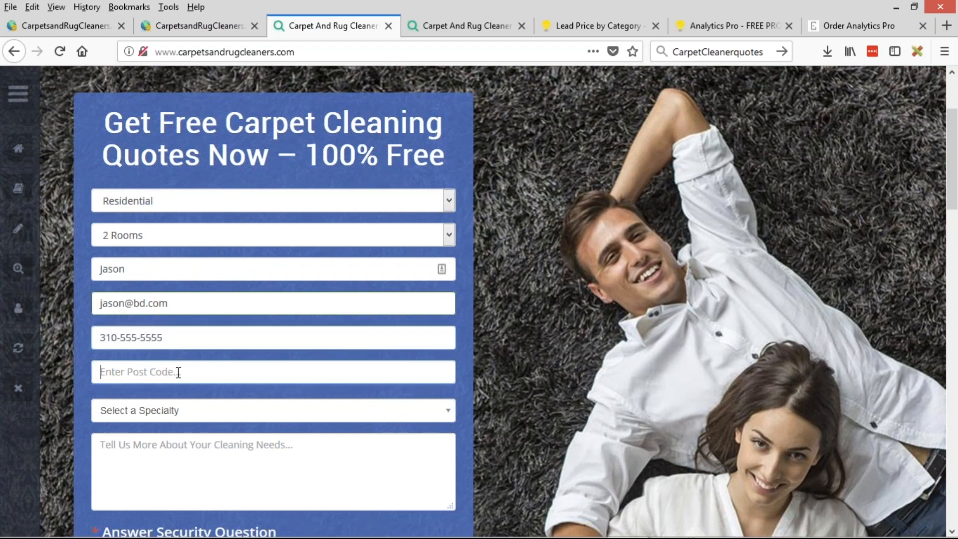
{"action": "type", "text": "colo"}
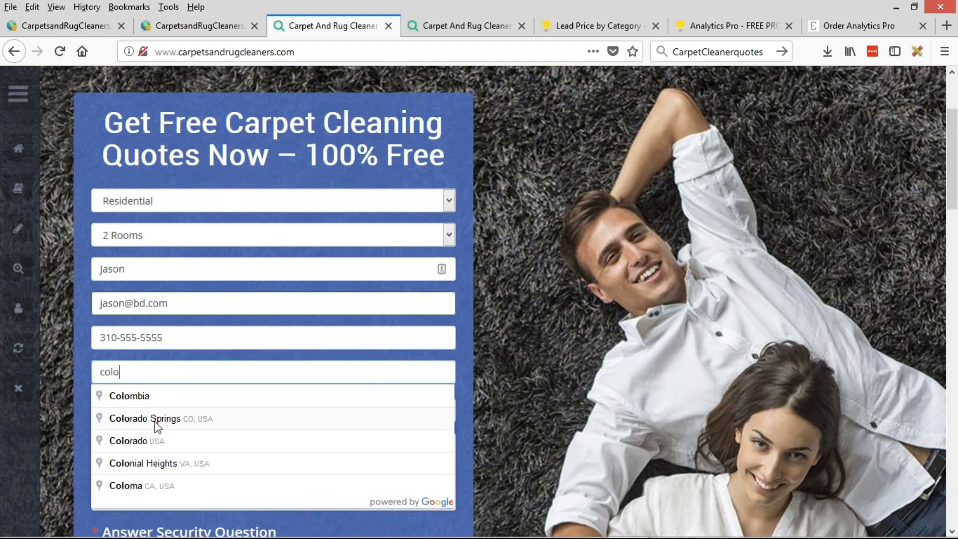
{"action": "left_click", "coordinate": [145, 418]}
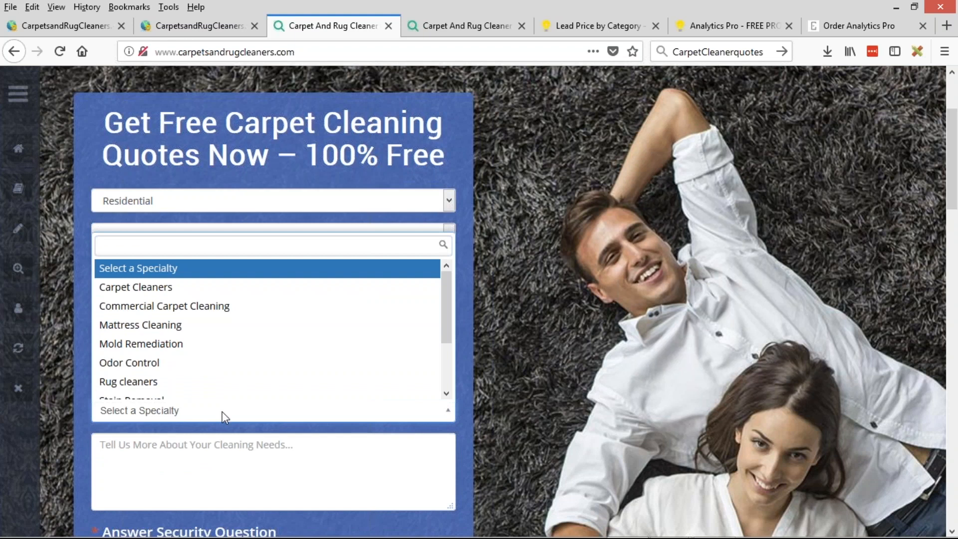
- Select Mattress Cleaning as the specialty, pass the reCAPTCHA and submit the quote request
{"action": "left_click", "coordinate": [268, 246]}
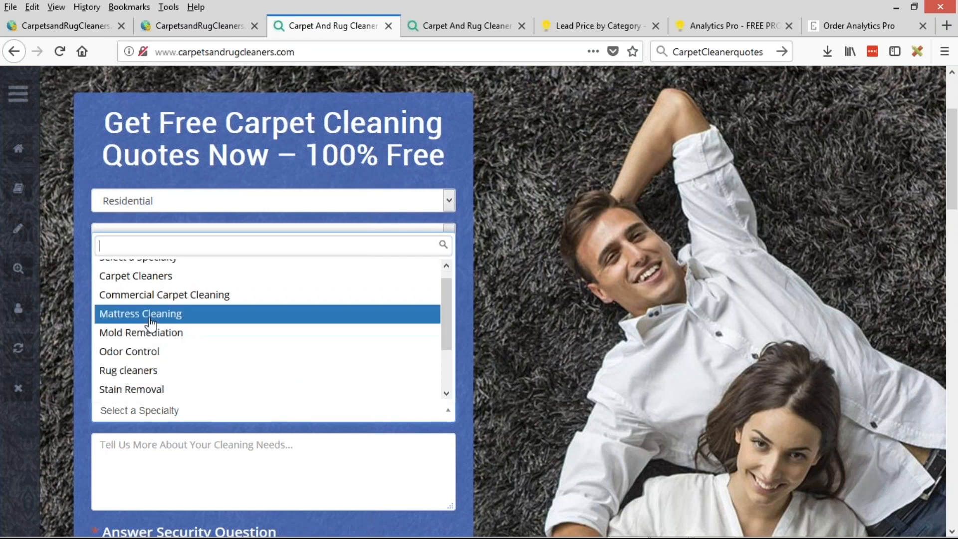
{"action": "left_click", "coordinate": [139, 313]}
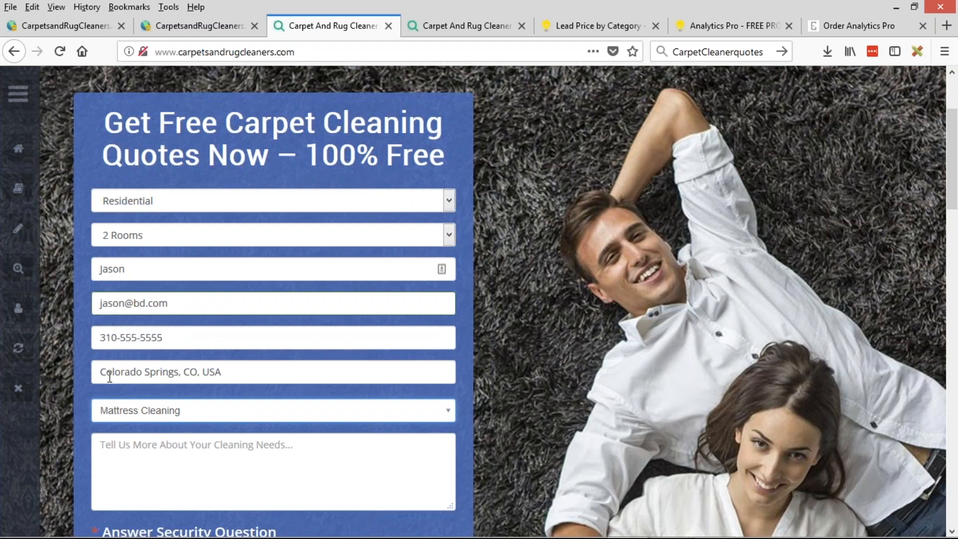
{"action": "scroll", "scroll_direction": "down", "scroll_amount": 3}
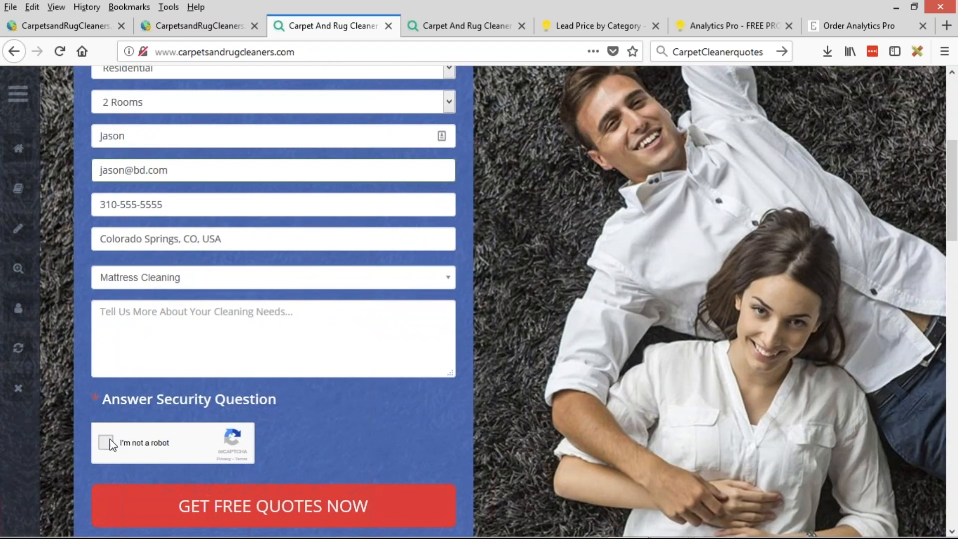
{"action": "left_click", "coordinate": [104, 442]}
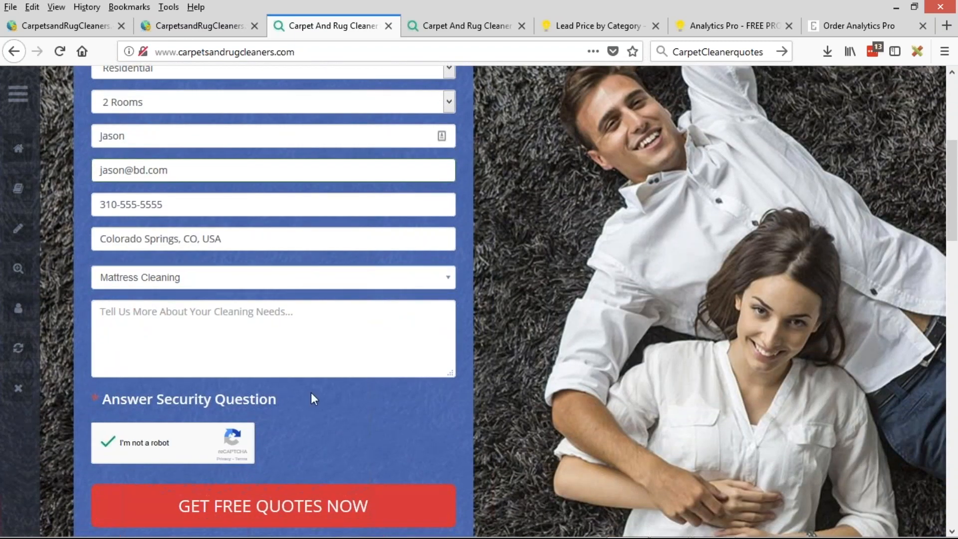
{"action": "left_click", "coordinate": [272, 505]}
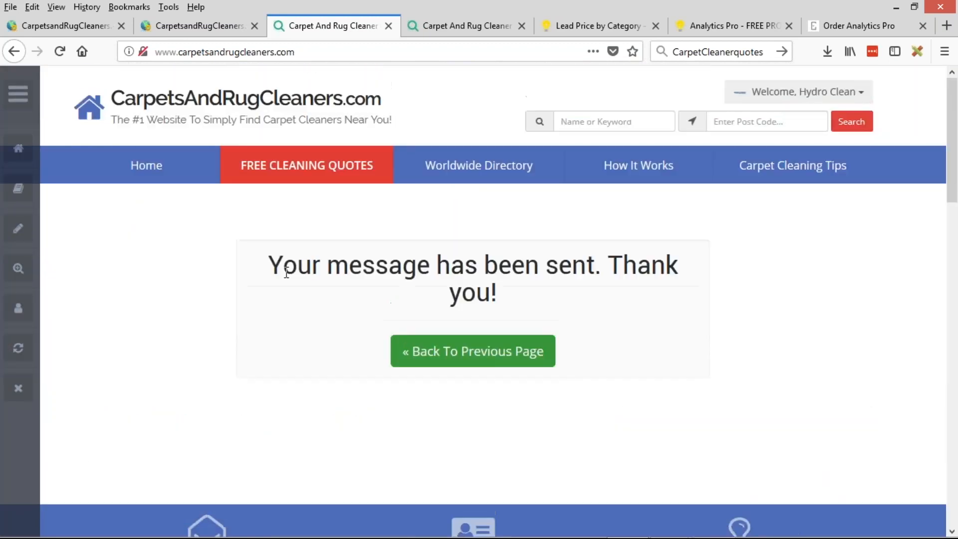
{"action": "mouse_move", "coordinate": [558, 292]}
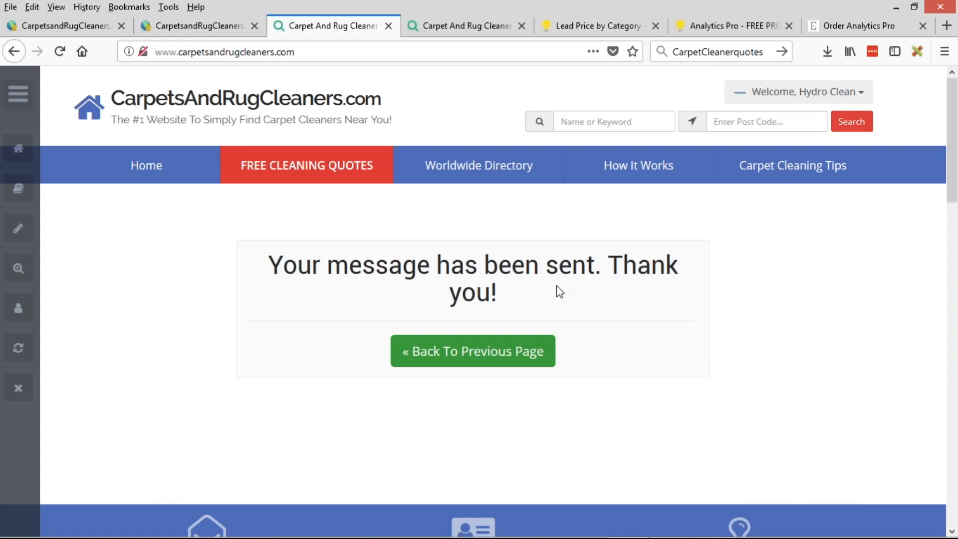
- From the Welcome, Hydro Clean menu, go to Edit Listing to reach the member dashboard
{"action": "left_click", "coordinate": [797, 92]}
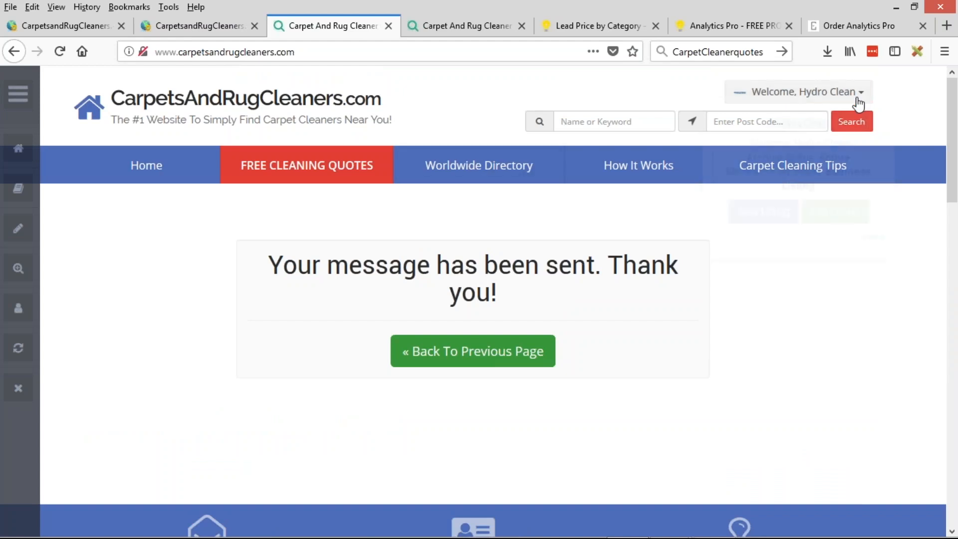
{"action": "left_click", "coordinate": [797, 92]}
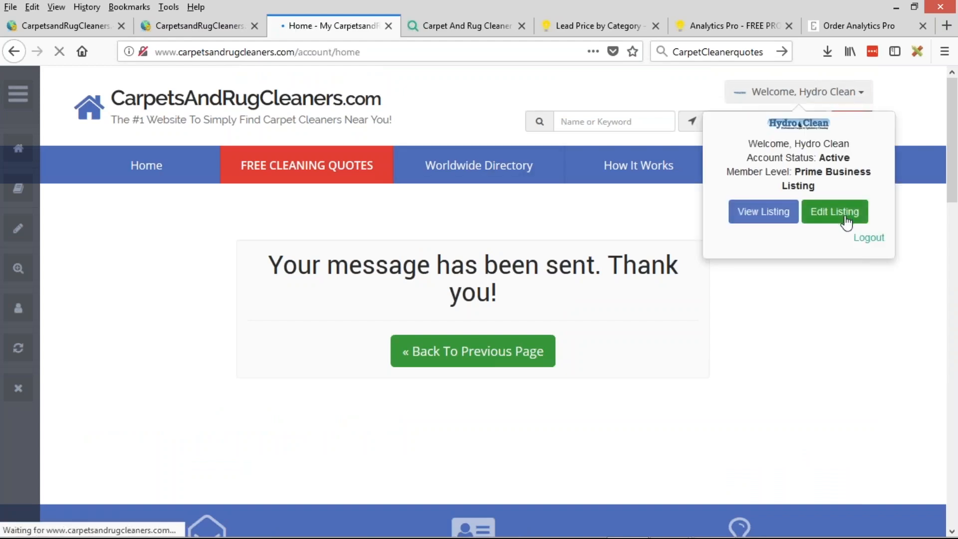
{"action": "left_click", "coordinate": [834, 211]}
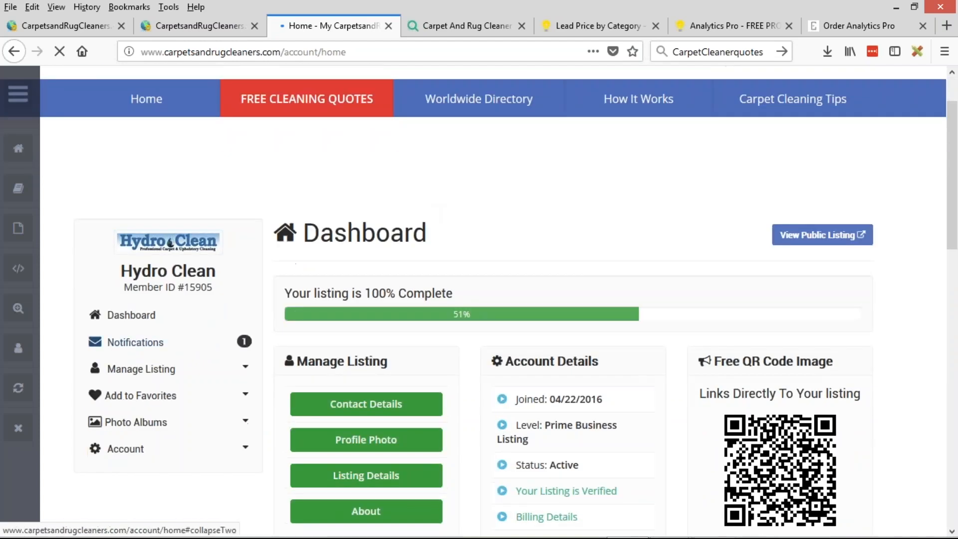
- Under Notifications > Manage Leads, view details of pending lead #3 showing a $100.00 price
{"action": "left_click", "coordinate": [135, 341]}
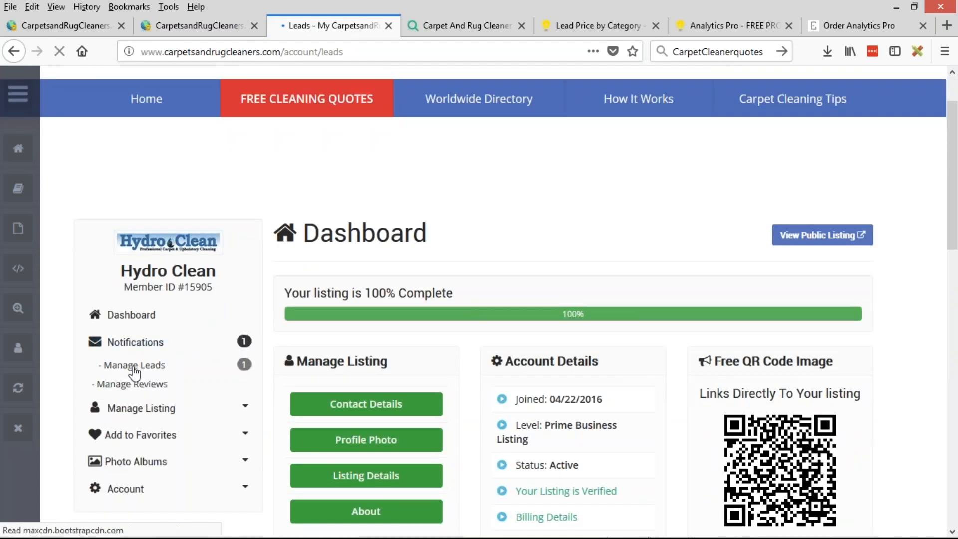
{"action": "left_click", "coordinate": [132, 365]}
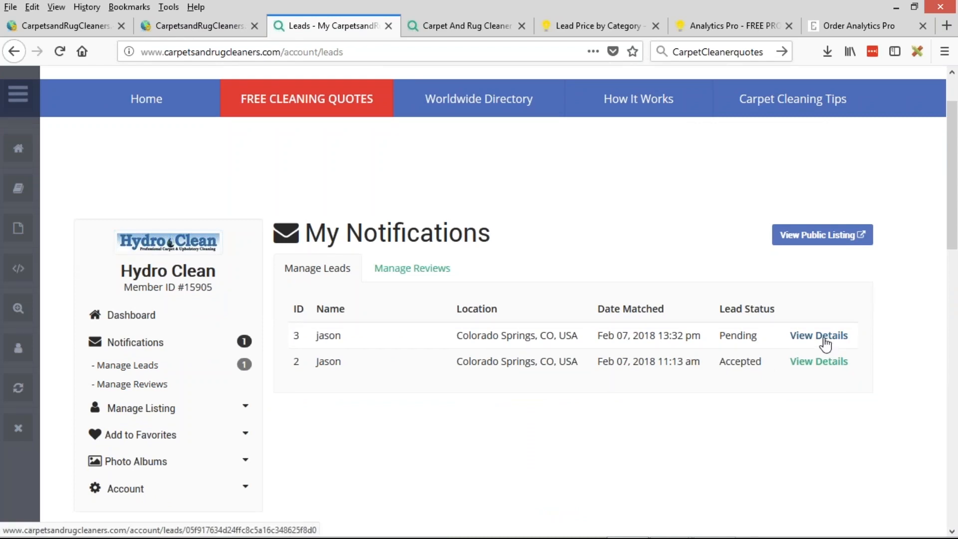
{"action": "left_click", "coordinate": [818, 335]}
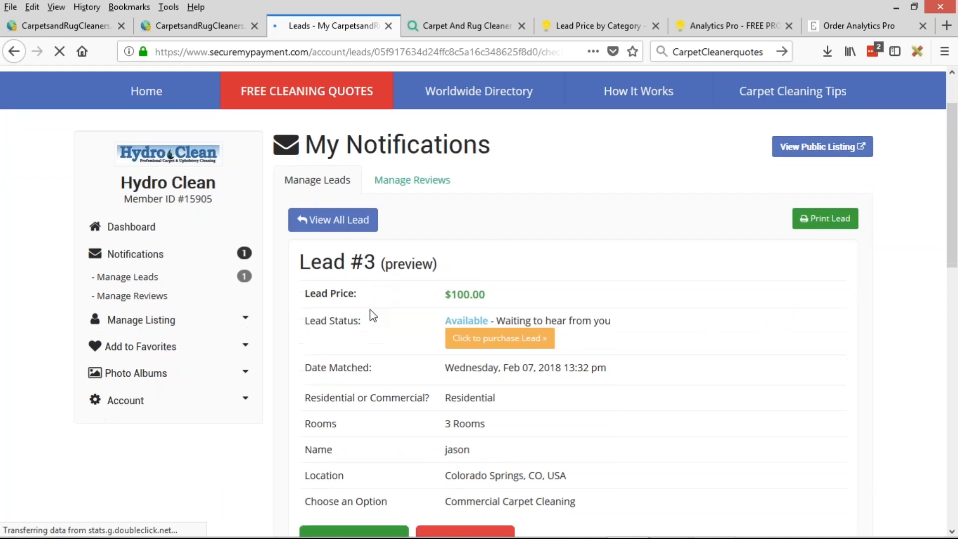
{"action": "scroll", "scroll_direction": "down", "scroll_amount": 3}
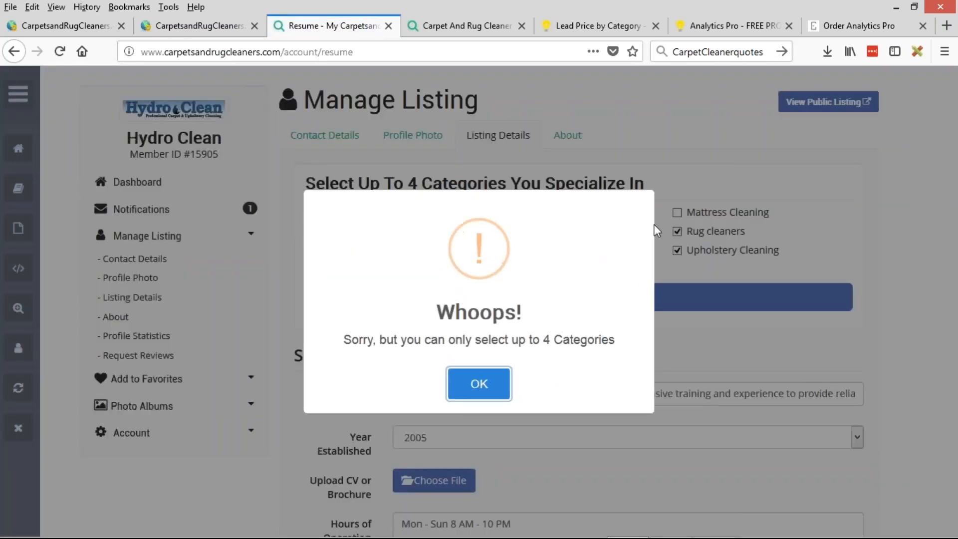
- Dismiss the Whoops alerts, untick Rug Cleaners and Odor Control, and save the three remaining categories
{"action": "left_click", "coordinate": [478, 384]}
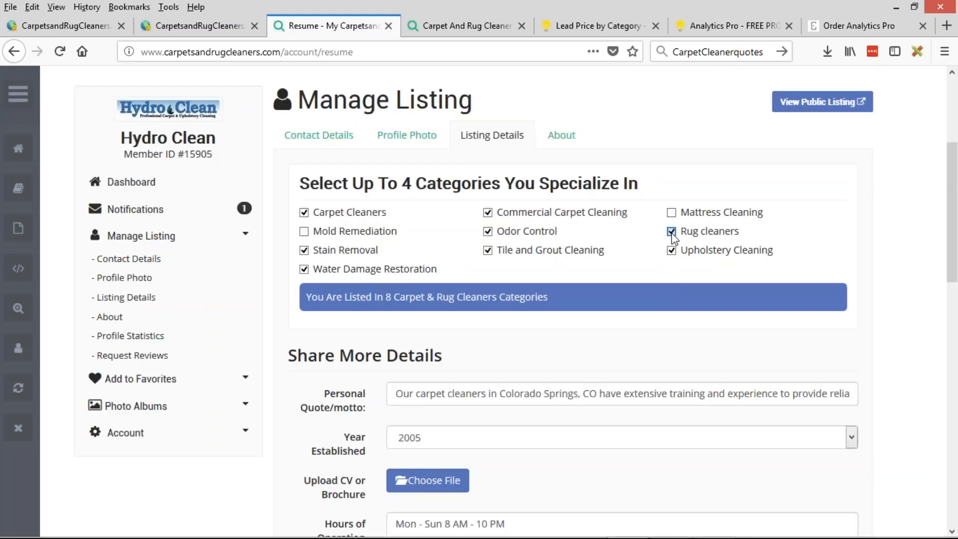
{"action": "left_click", "coordinate": [671, 231]}
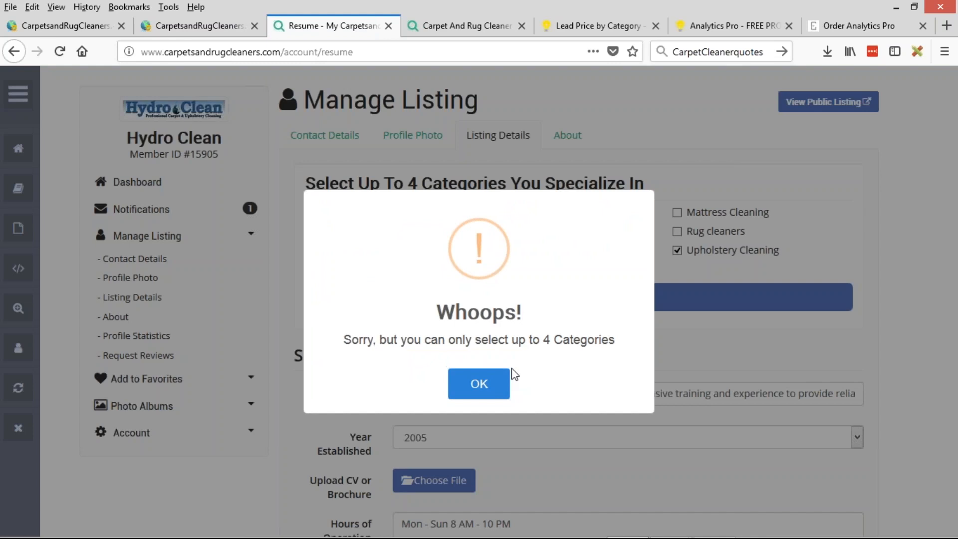
{"action": "left_click", "coordinate": [477, 383]}
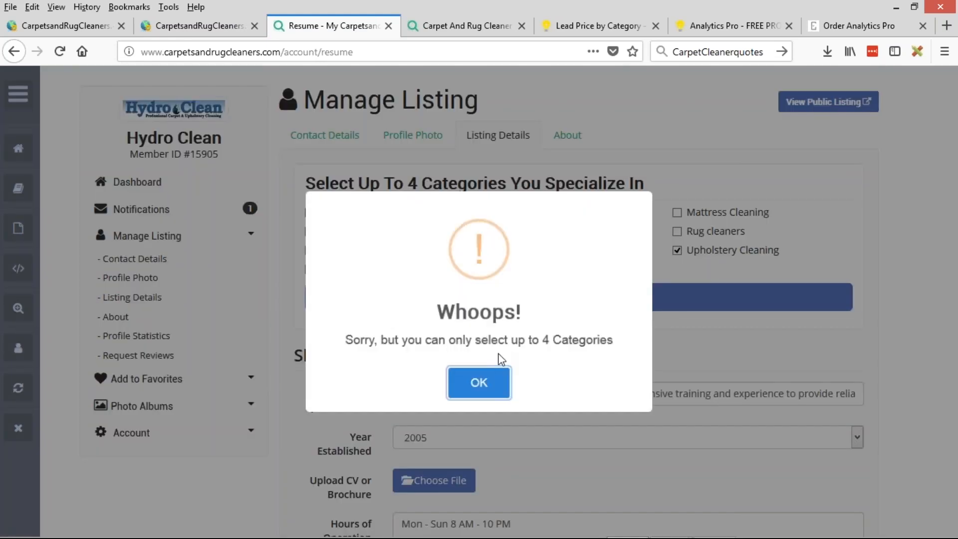
{"action": "left_click", "coordinate": [478, 383]}
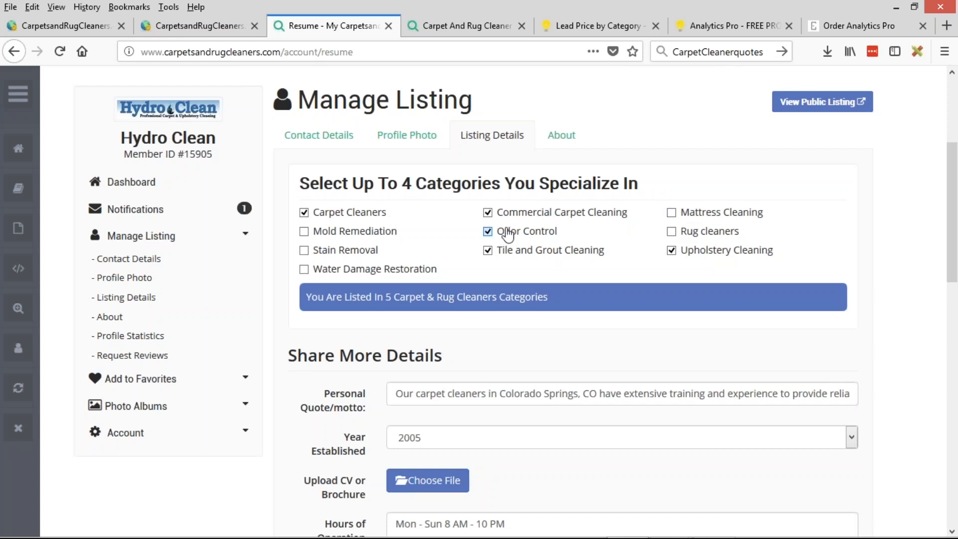
{"action": "left_click", "coordinate": [487, 230]}
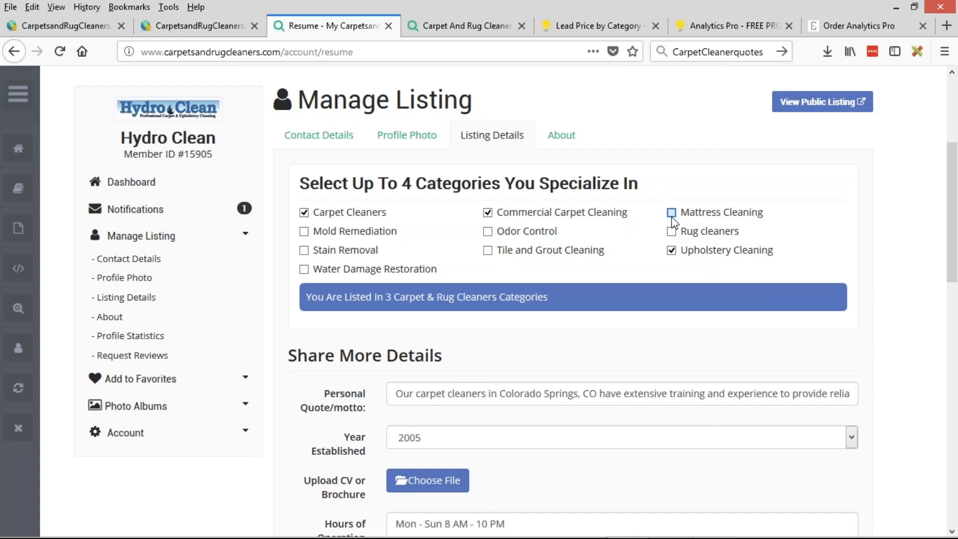
{"action": "scroll", "scroll_direction": "down", "scroll_amount": 3}
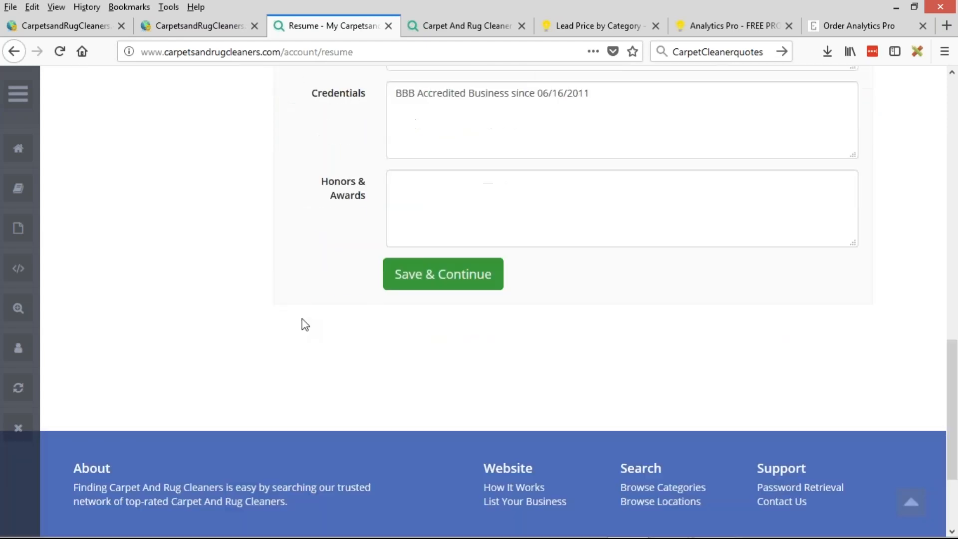
{"action": "left_click", "coordinate": [442, 273]}
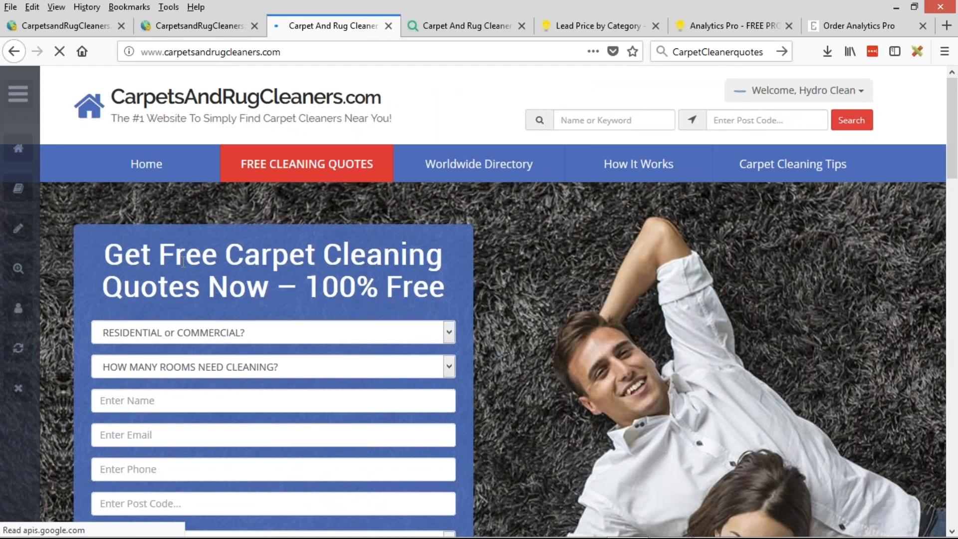
- Fill the quote form with 3 Rooms, Jason, jason@, 310-555 and Colorado Springs, CO, USA
{"action": "scroll", "scroll_direction": "down", "scroll_amount": 3}
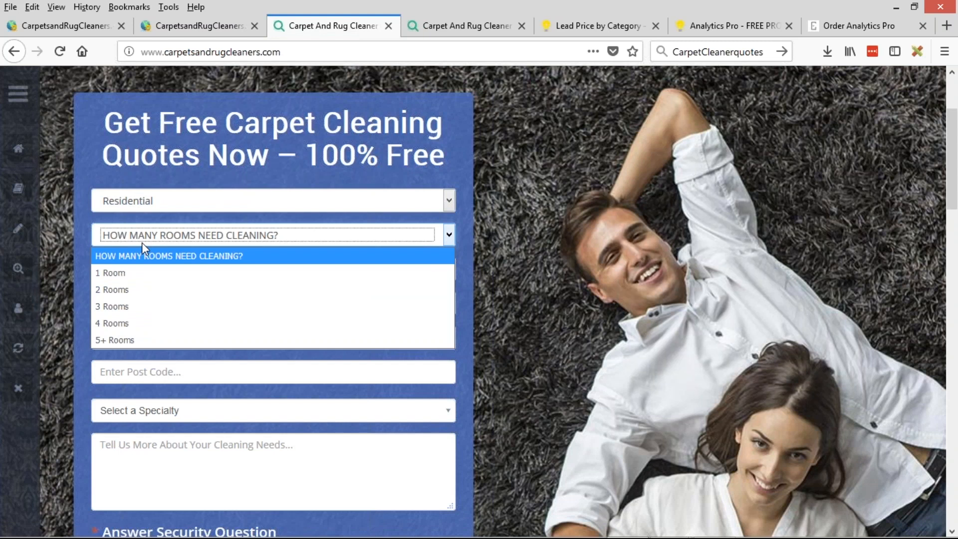
{"action": "mouse_move", "coordinate": [151, 306]}
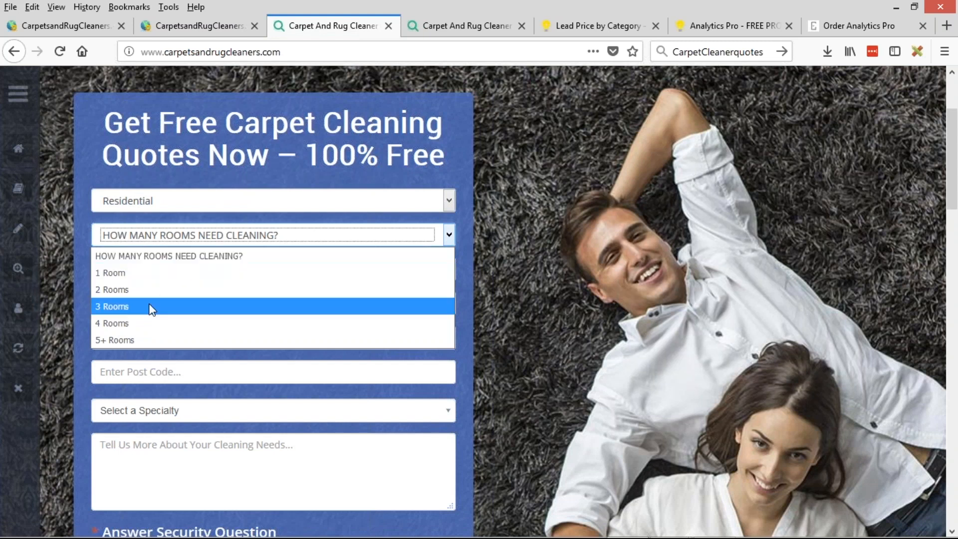
{"action": "left_click", "coordinate": [111, 306]}
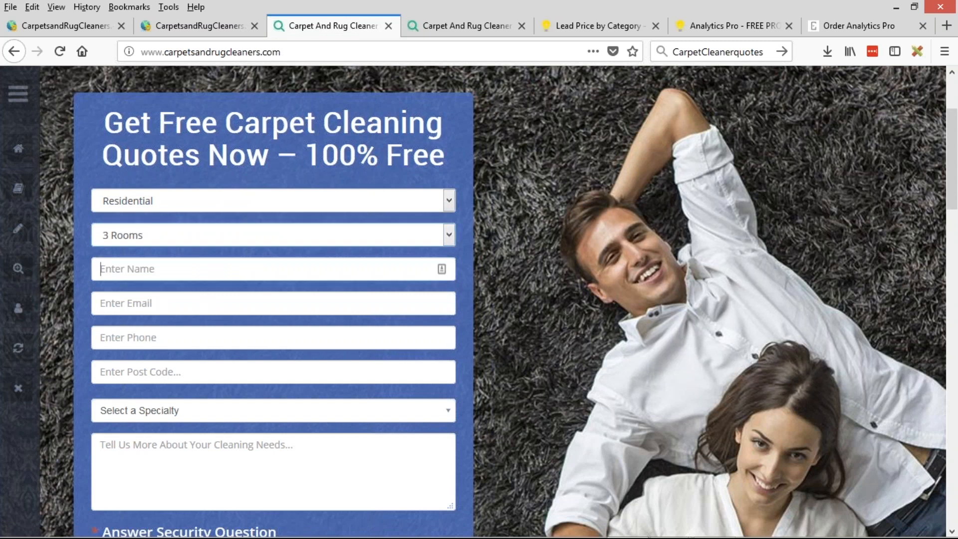
{"action": "type", "text": "Jason"}
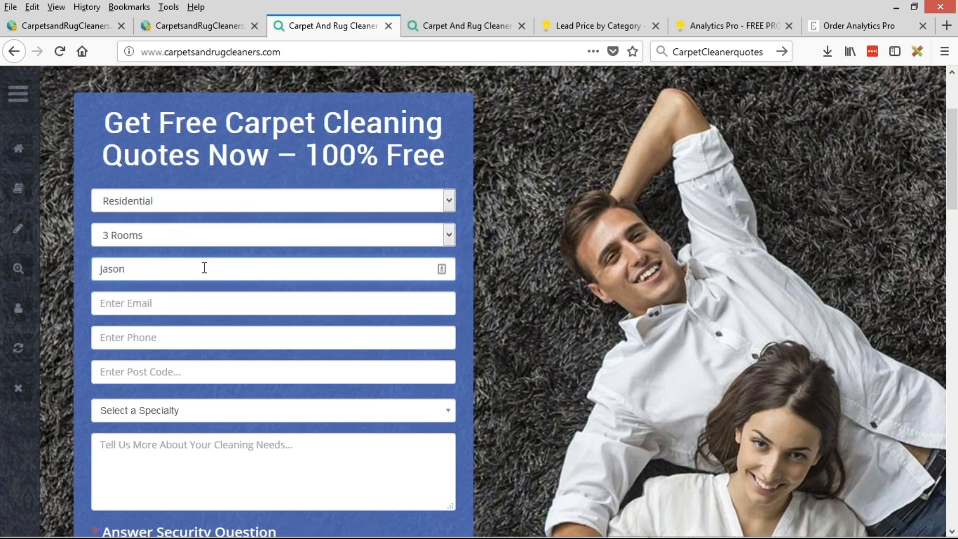
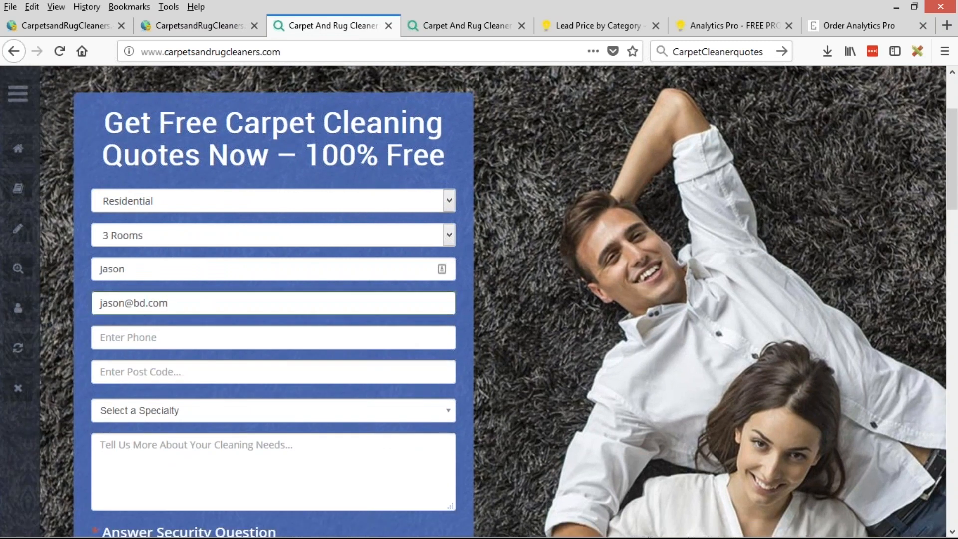
{"action": "type", "text": "310-555-5555"}
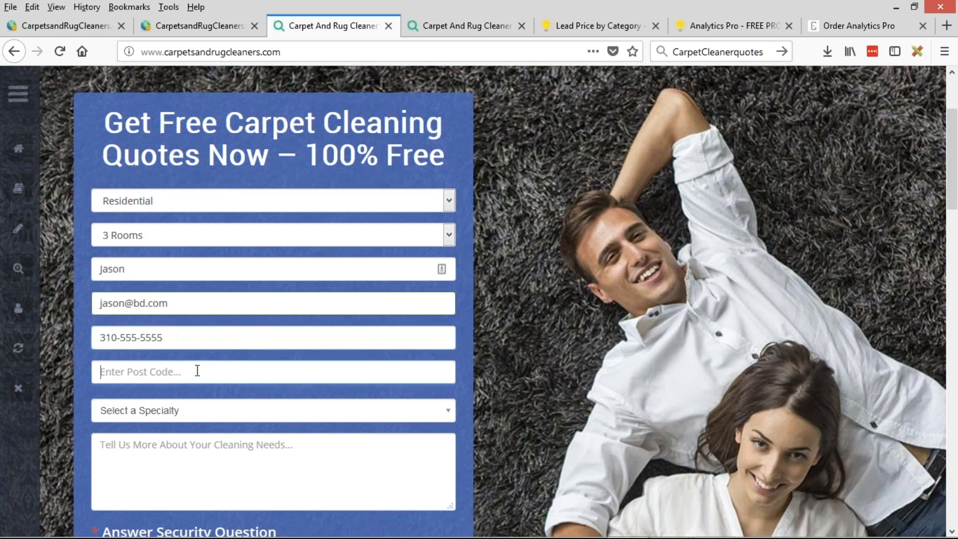
{"action": "type", "text": "Colorado Springs, CO, USA"}
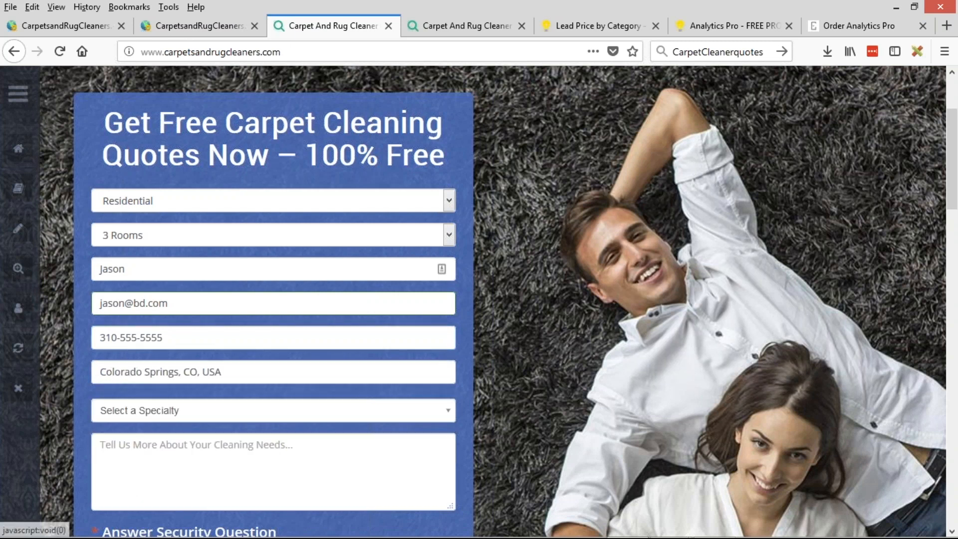
- Select Mattress Cleaning specialty, pass the reCAPTCHA and submit the quote request
{"action": "left_click", "coordinate": [272, 410]}
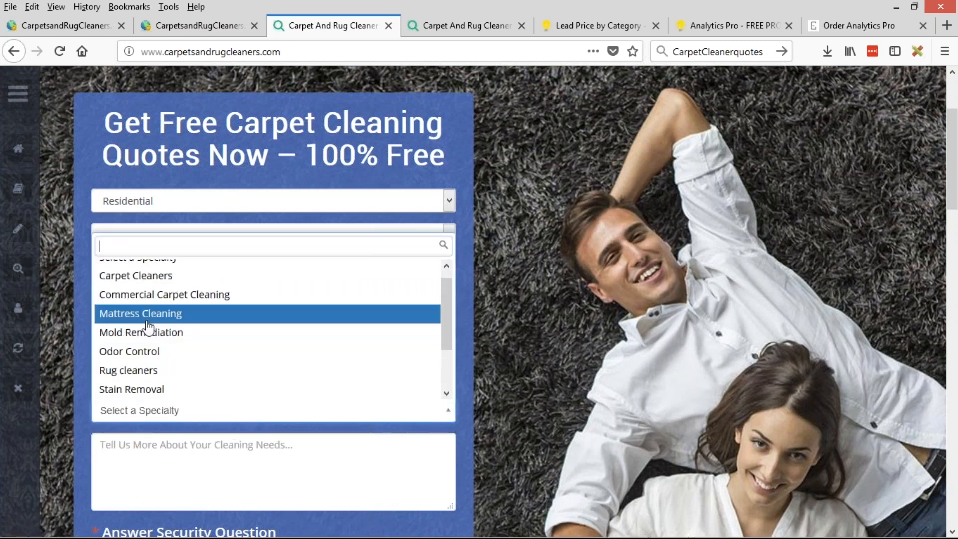
{"action": "left_click", "coordinate": [139, 313]}
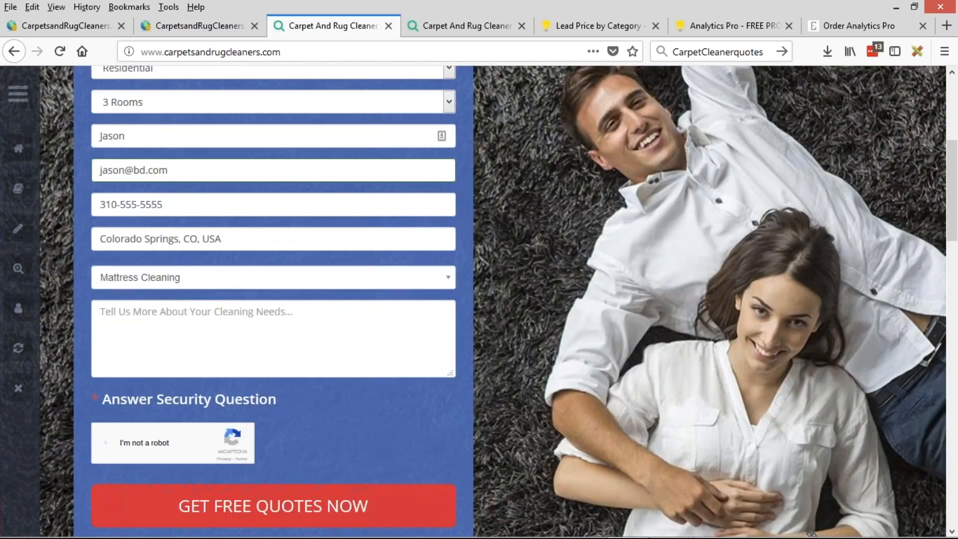
{"action": "left_click", "coordinate": [107, 443]}
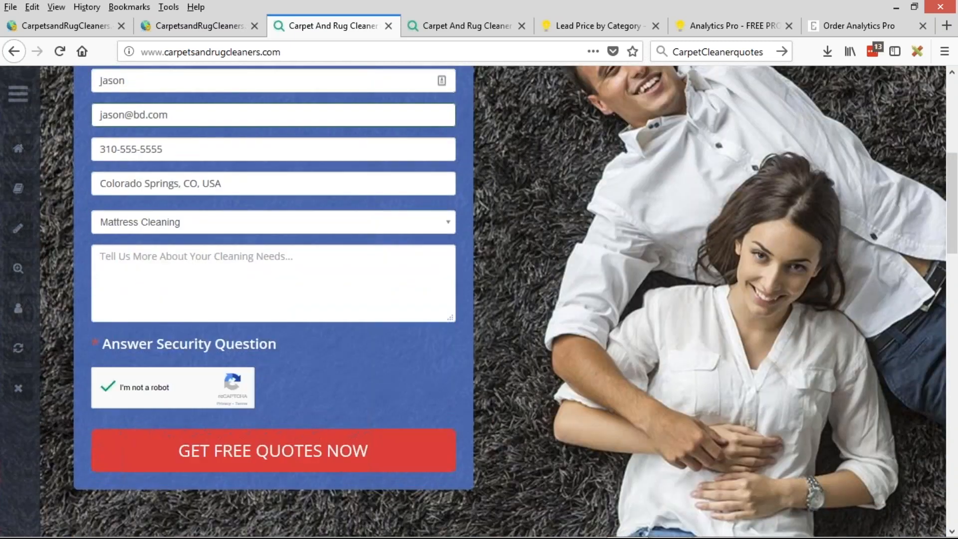
{"action": "left_click", "coordinate": [272, 450]}
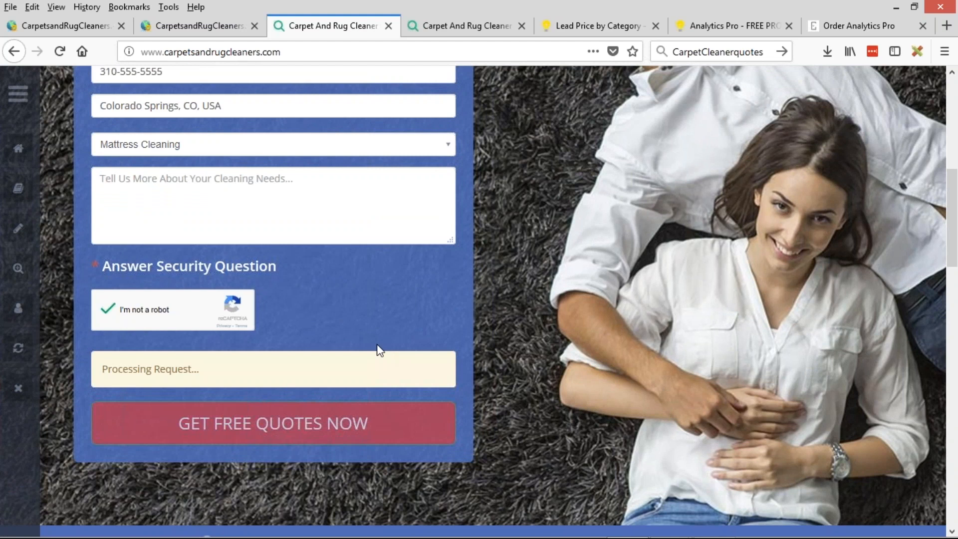
{"action": "left_click", "coordinate": [272, 423]}
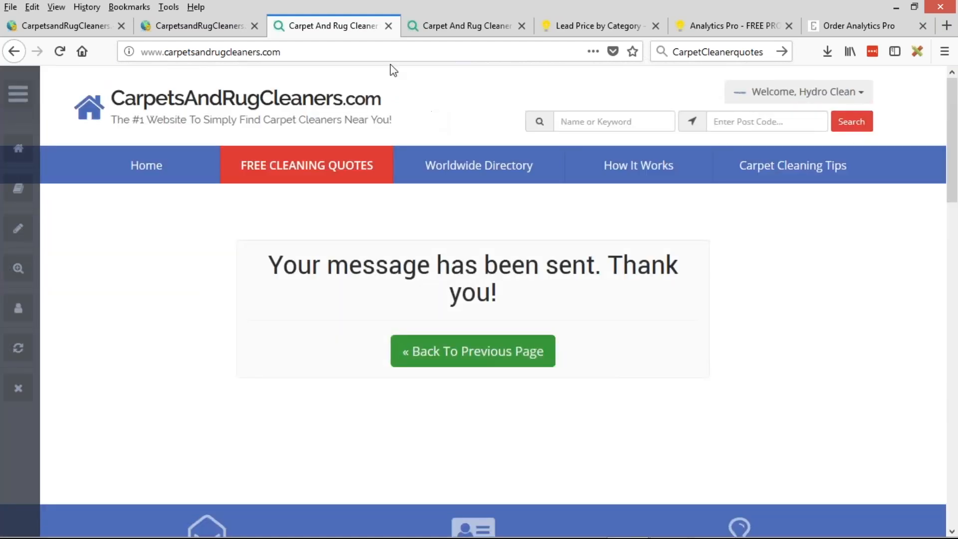
- Return to the member account and open Notifications > Manage Leads showing the new pending lead
{"action": "left_click", "coordinate": [797, 91]}
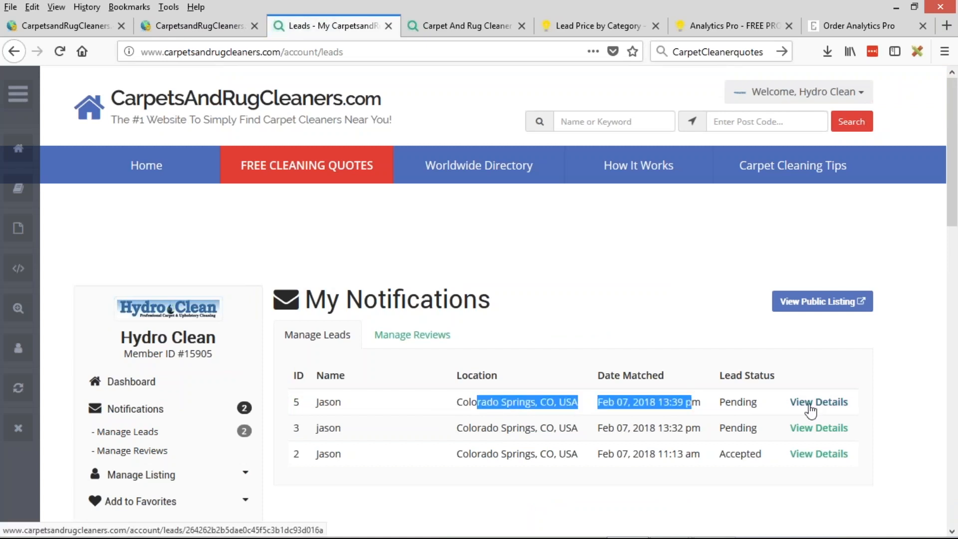
- View lead #5's details, confirm its $500.00 Mattress Cleaning lead price, and start Purchase Lead
{"action": "left_click", "coordinate": [818, 401]}
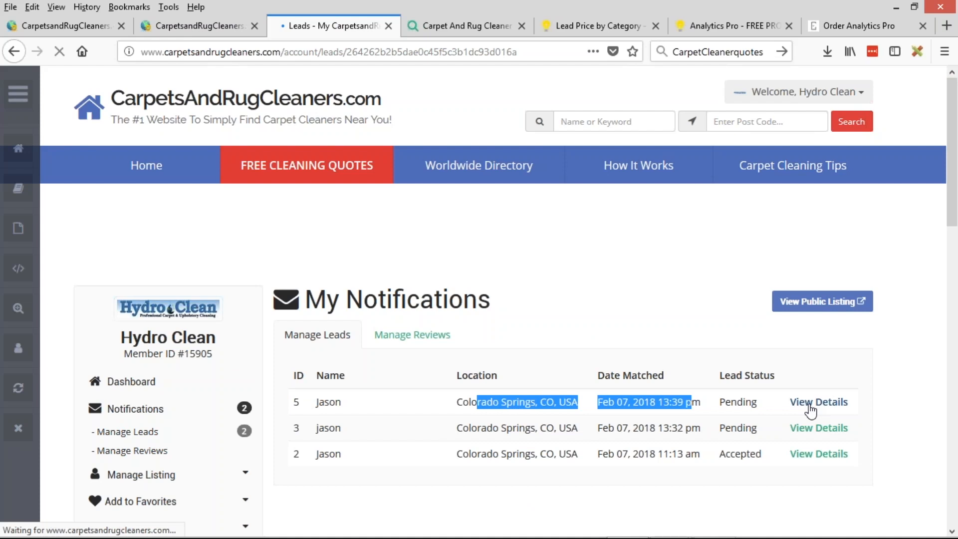
{"action": "left_click", "coordinate": [818, 401]}
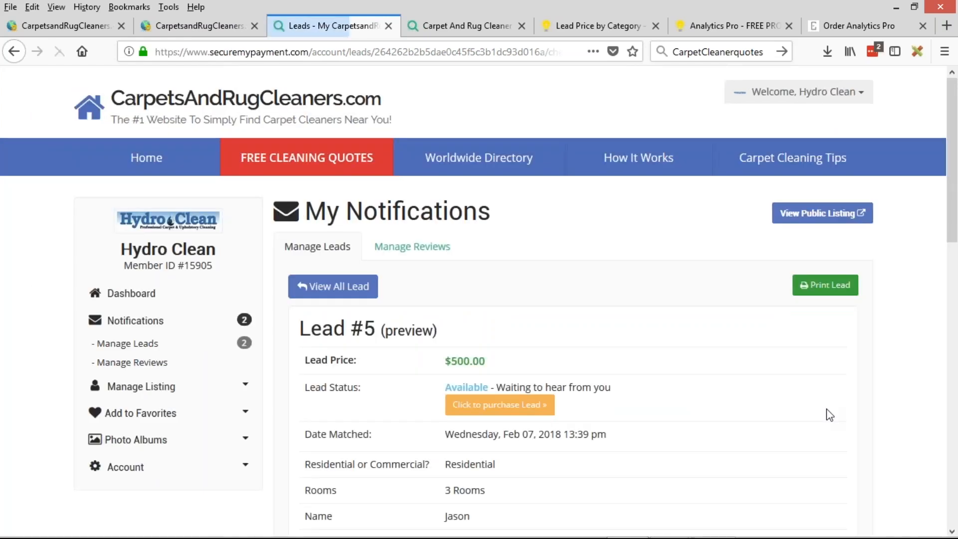
{"action": "scroll", "scroll_direction": "down", "scroll_amount": 3}
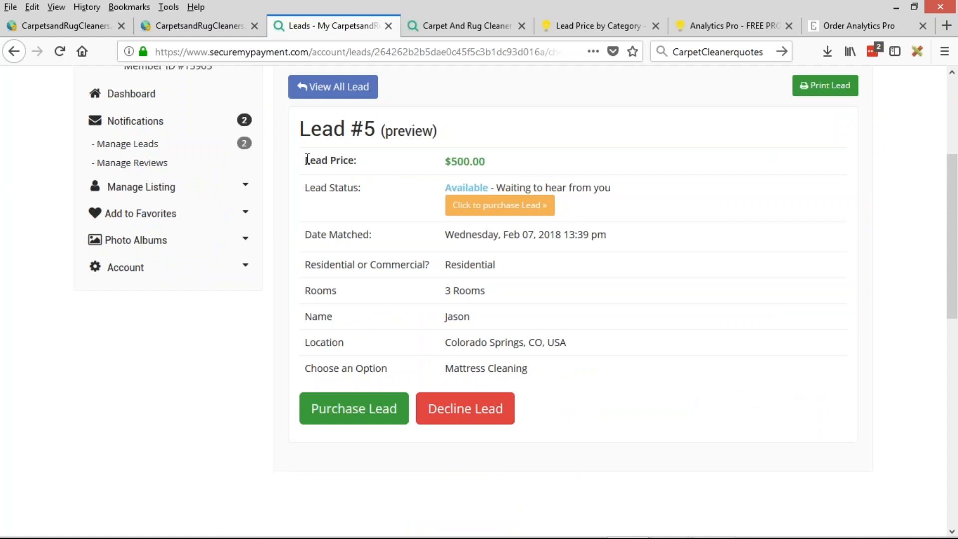
{"action": "left_click_drag", "start_coordinate": [306, 160], "coordinate": [489, 162]}
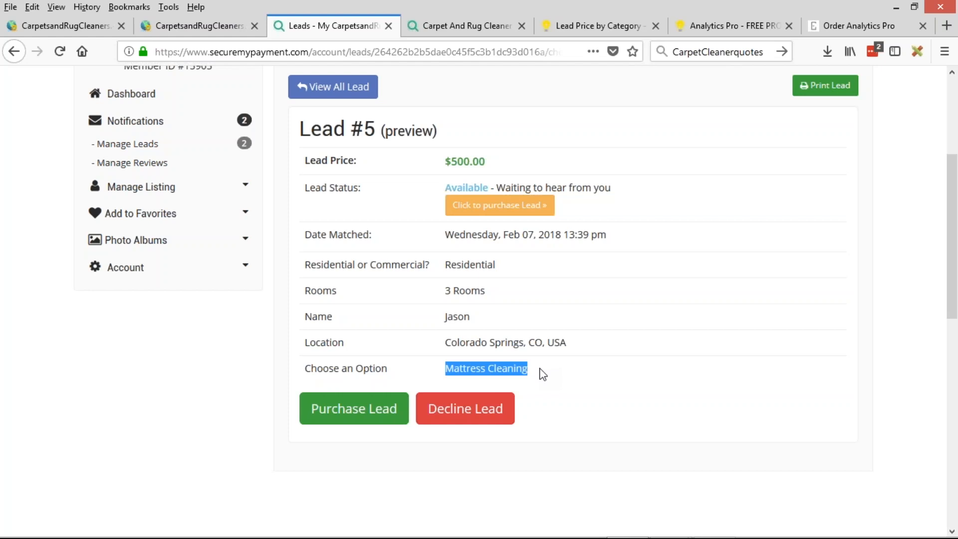
{"action": "mouse_move", "coordinate": [547, 373]}
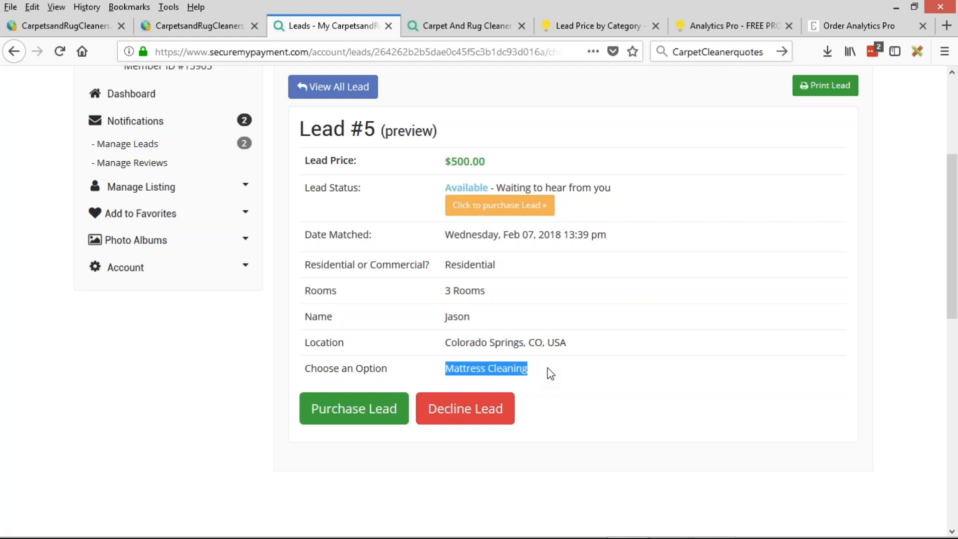
{"action": "left_click", "coordinate": [354, 408]}
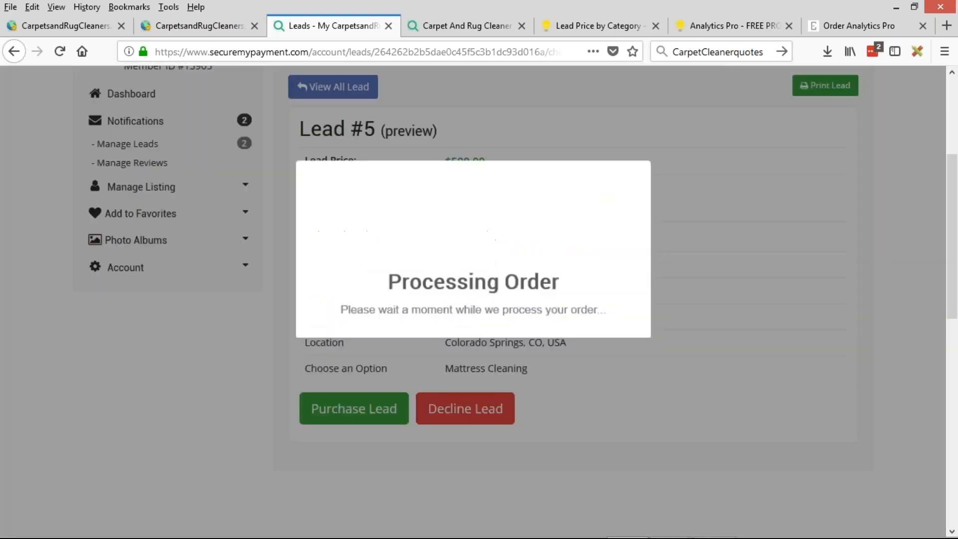
- Decline the $500.00 Order Review for lead #5 and return to the admin Sub-Level Categories page
{"action": "left_click", "coordinate": [354, 409]}
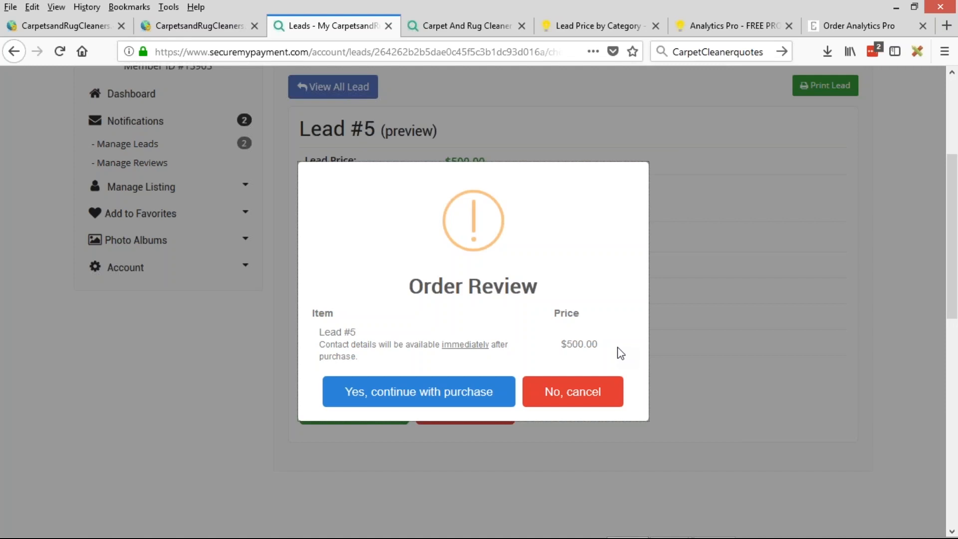
{"action": "left_click", "coordinate": [572, 391]}
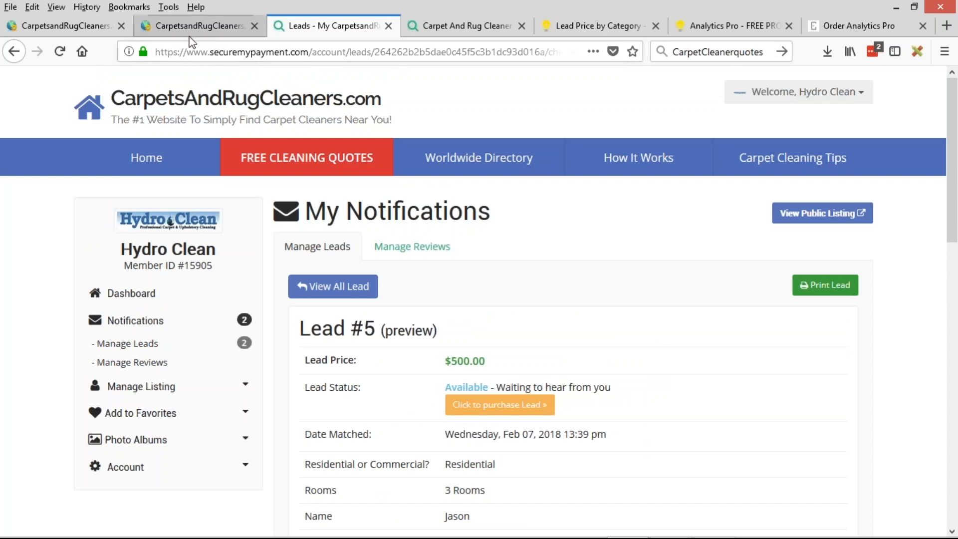
{"action": "left_click", "coordinate": [61, 26]}
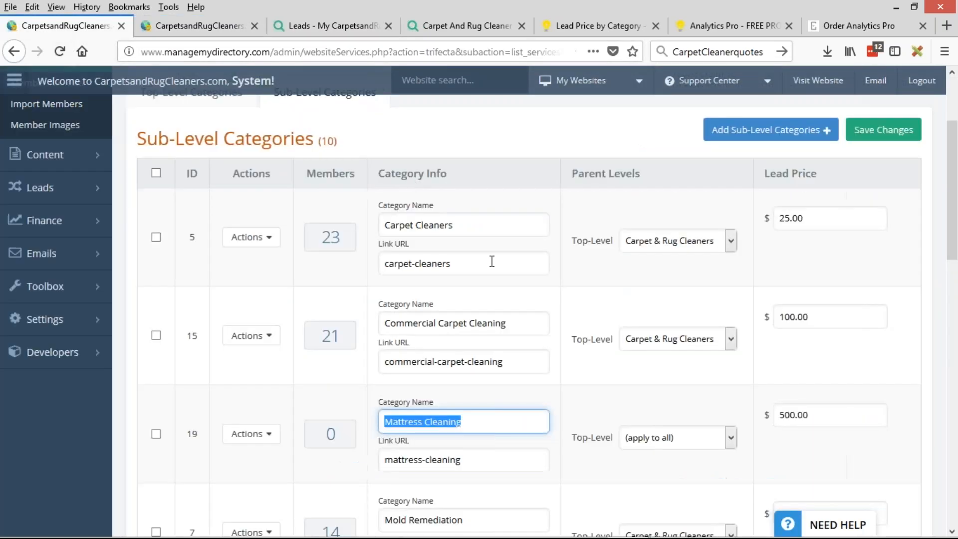